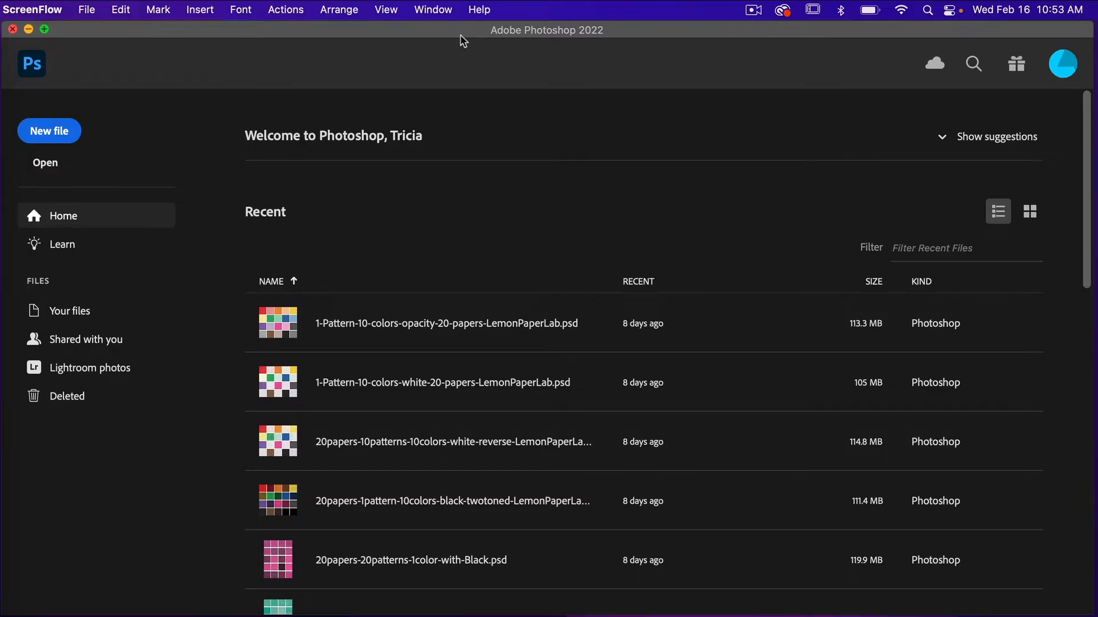
Step: Create a new 1200 × 1200 px, 300 ppi document with a transparent background
{"action": "left_click", "coordinate": [50, 131]}
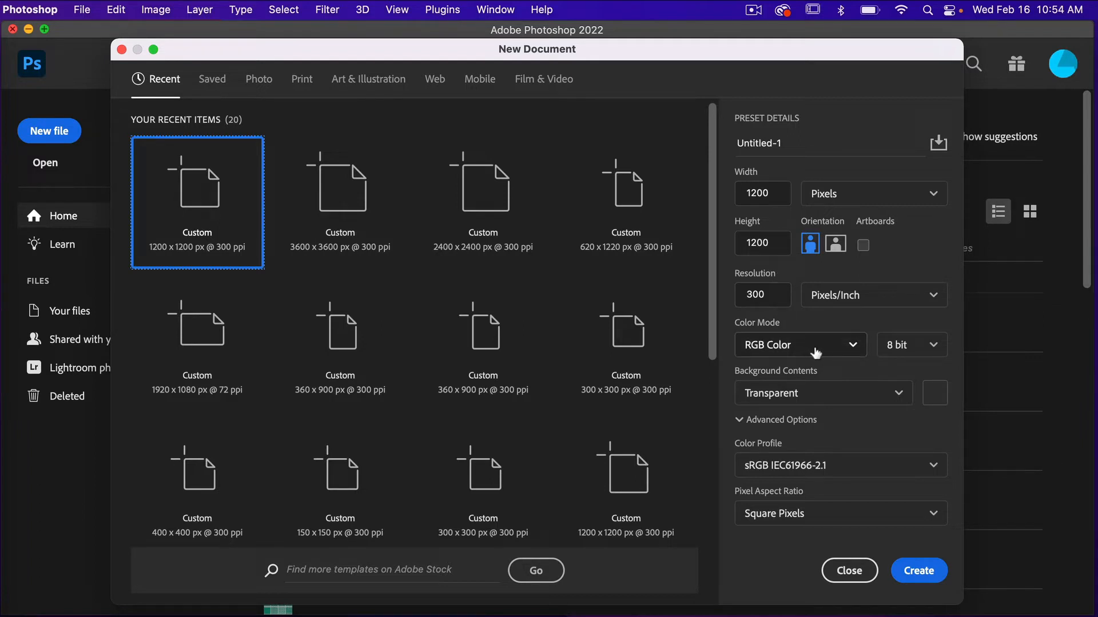
{"action": "mouse_move", "coordinate": [831, 401]}
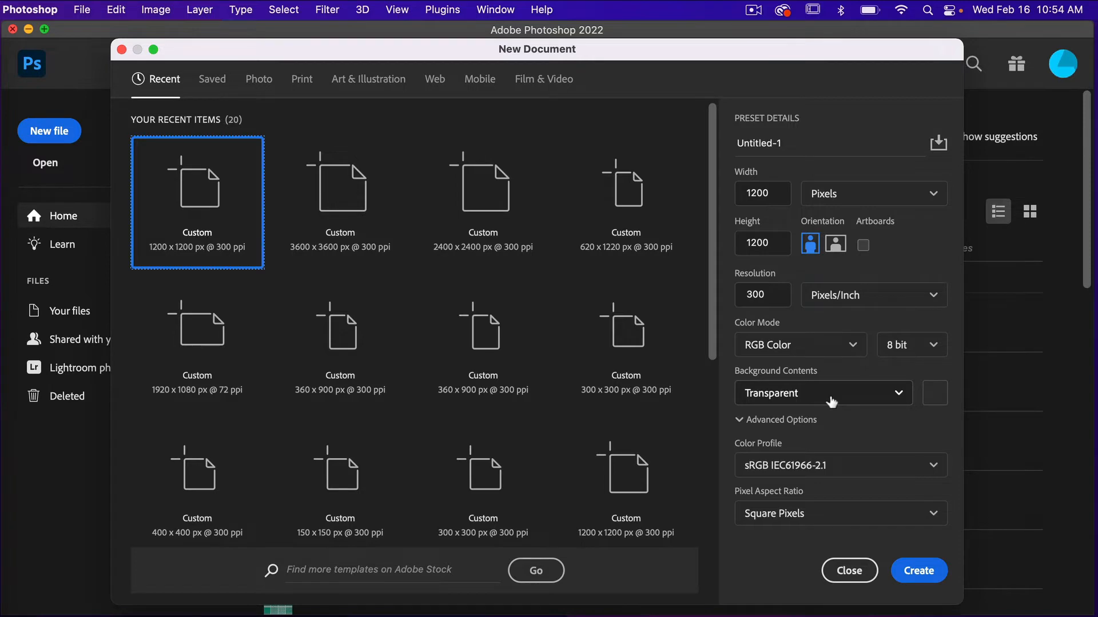
{"action": "left_click", "coordinate": [920, 570]}
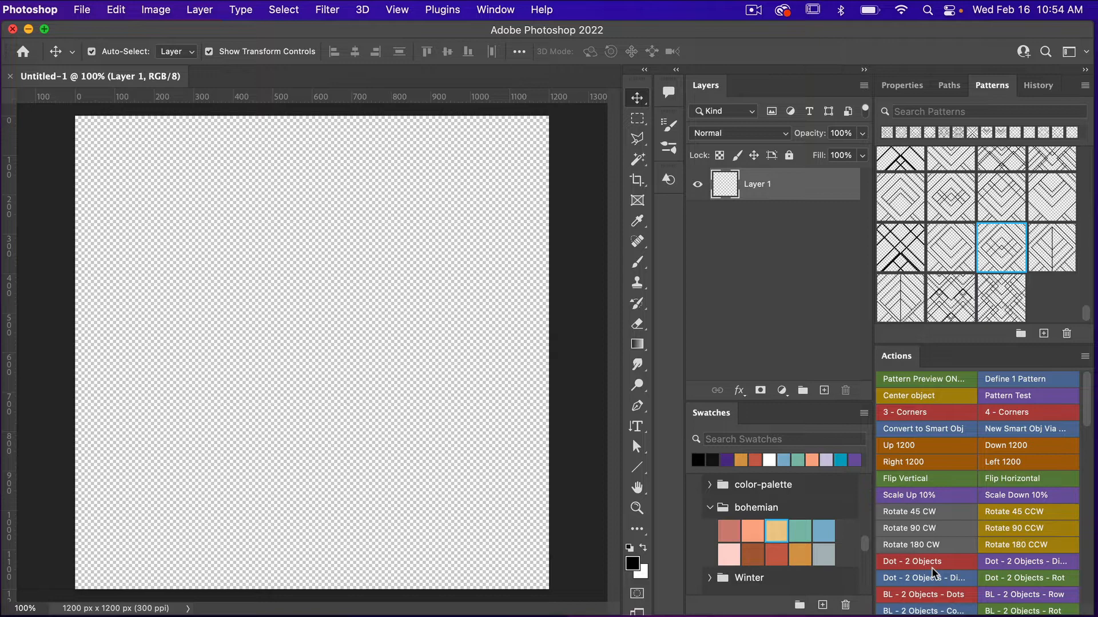
Step: Draw a black rectangle shape sized exactly 1200 × 1200 px with the Rectangle tool
{"action": "left_click", "coordinate": [636, 466]}
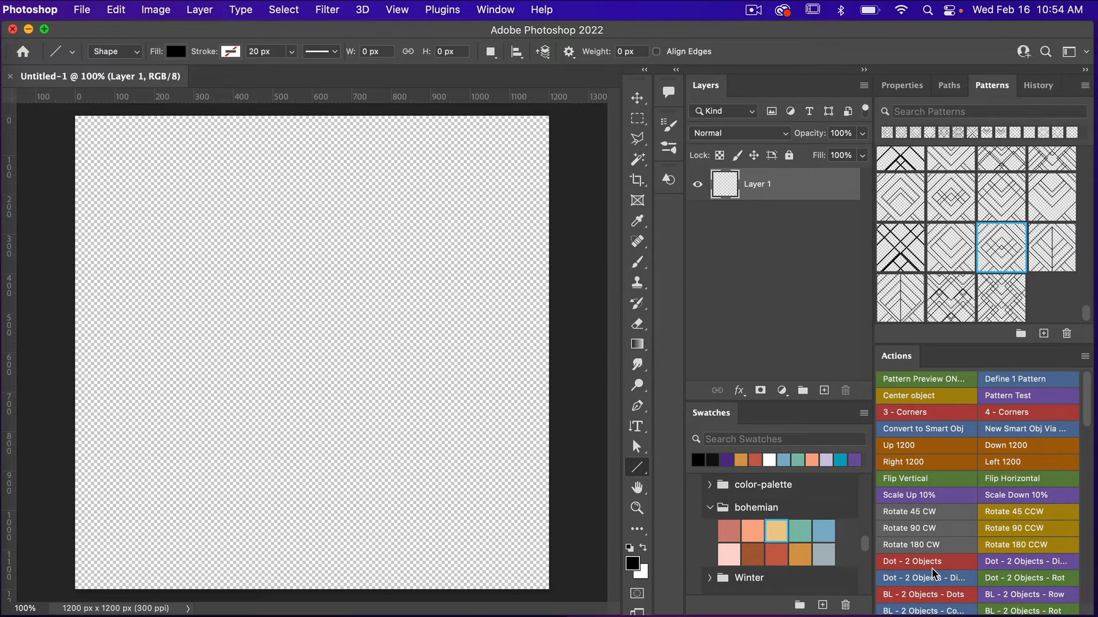
{"action": "left_click", "coordinate": [635, 466]}
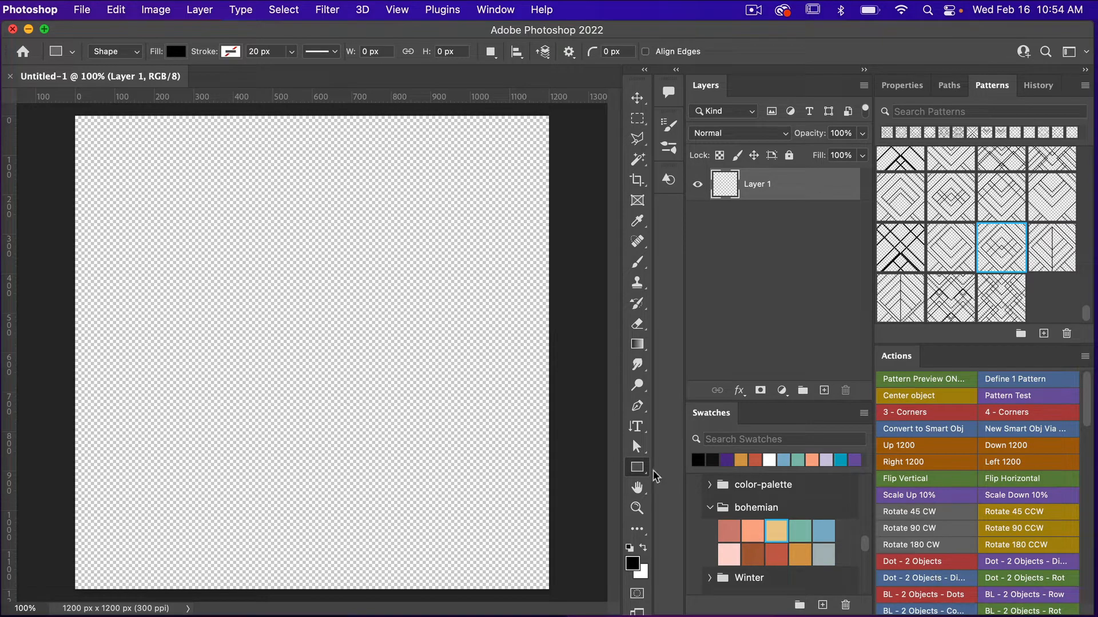
{"action": "left_click", "coordinate": [636, 466]}
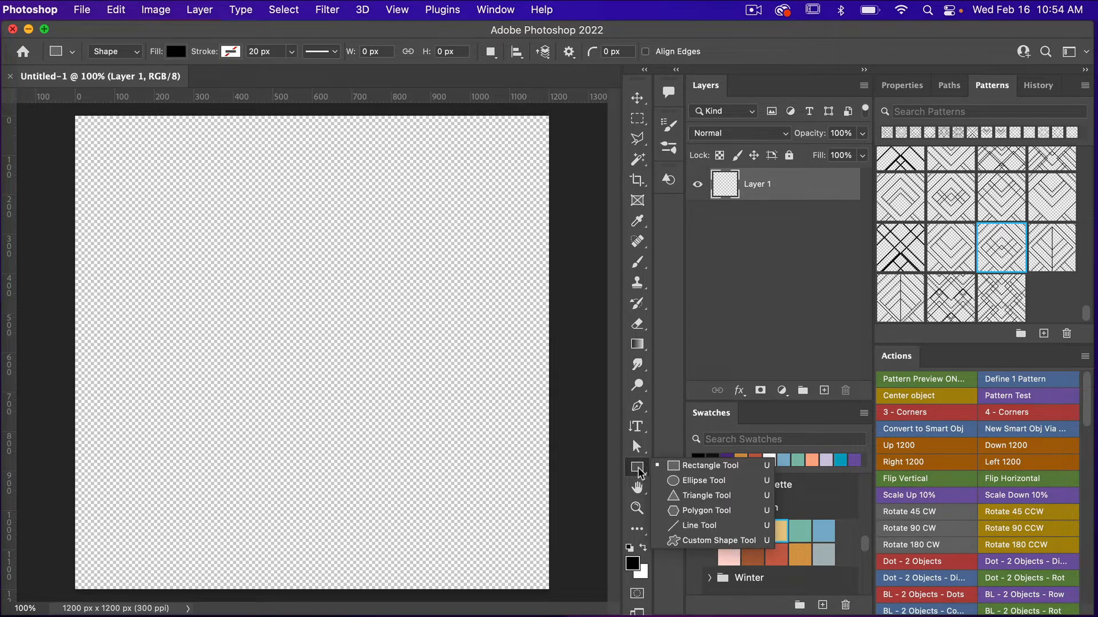
{"action": "mouse_move", "coordinate": [729, 470]}
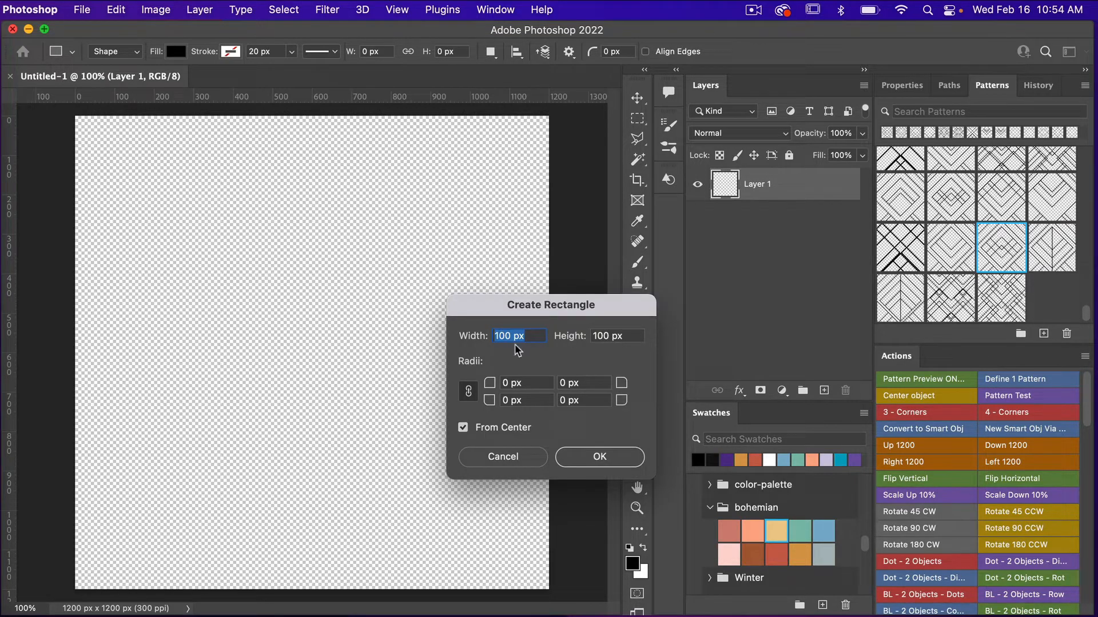
{"action": "type", "text": "1200"}
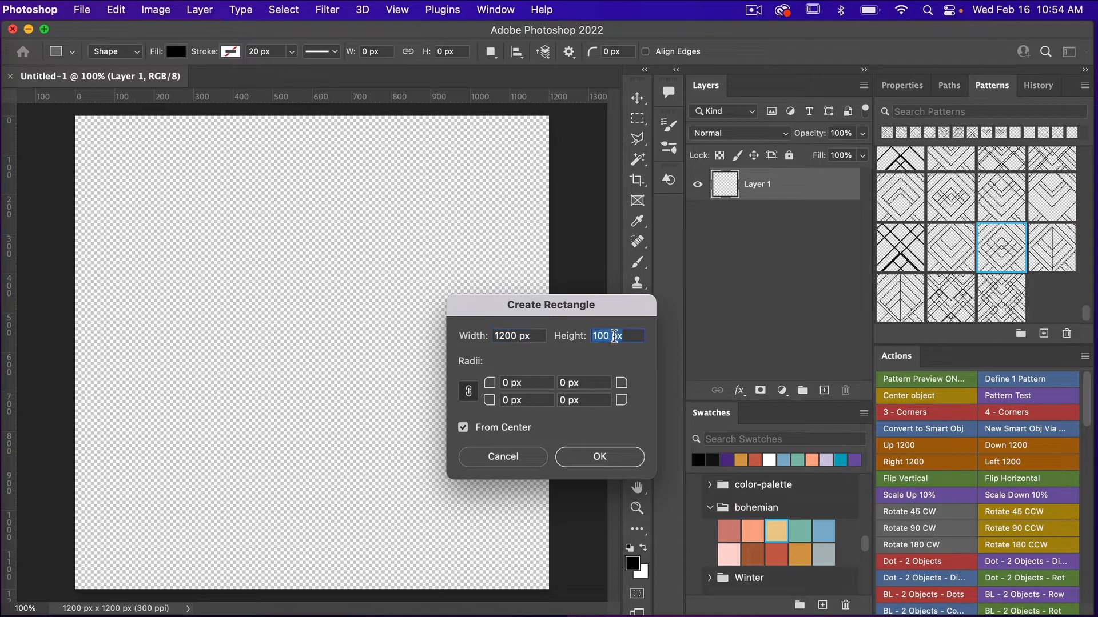
{"action": "type", "text": "1200"}
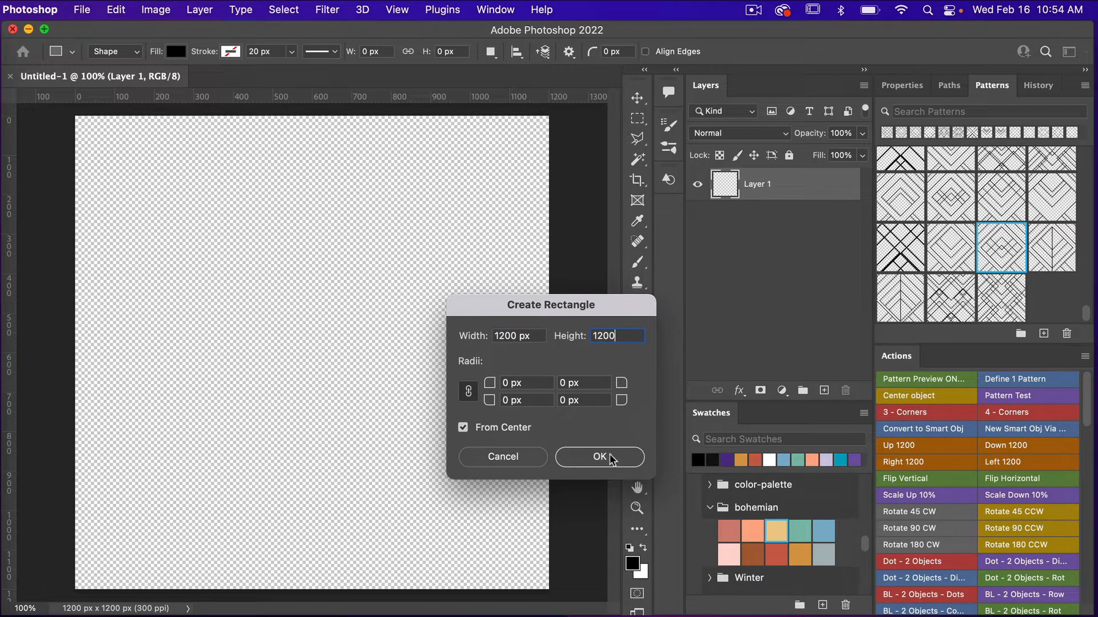
{"action": "left_click", "coordinate": [599, 458]}
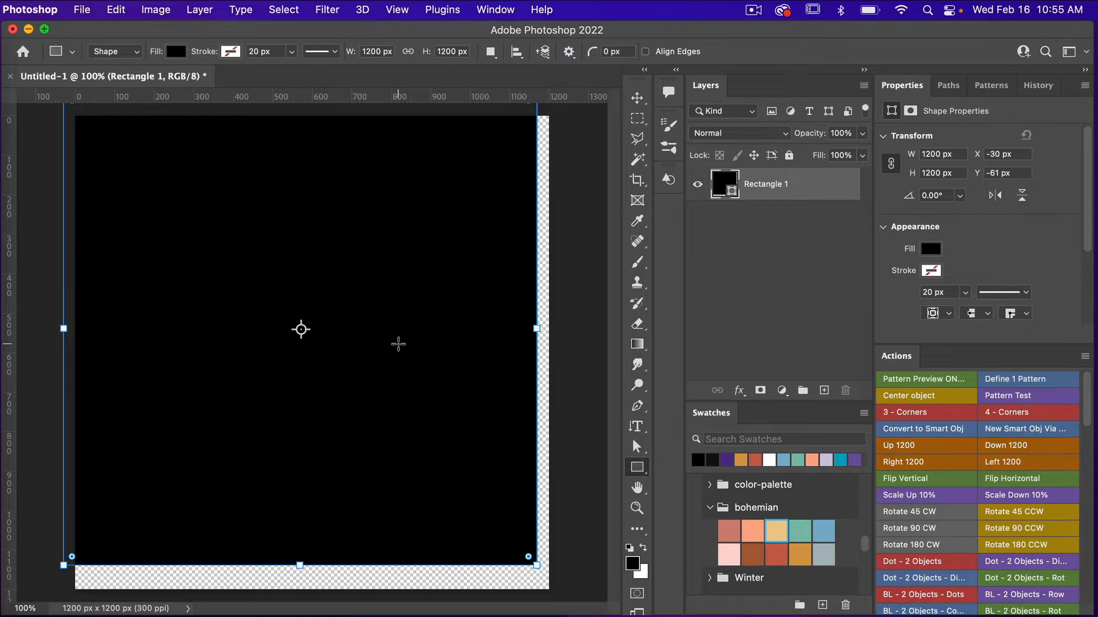
Step: Center the Rectangle 1 square on the canvas and convert it to an embedded smart object
{"action": "left_click", "coordinate": [908, 396]}
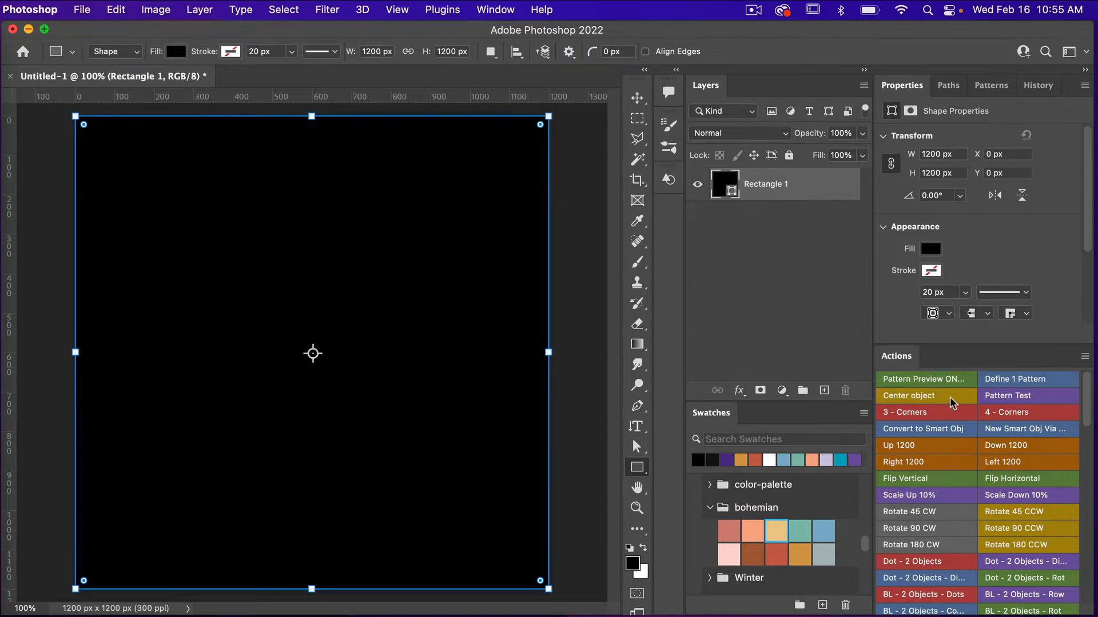
{"action": "mouse_move", "coordinate": [810, 304]}
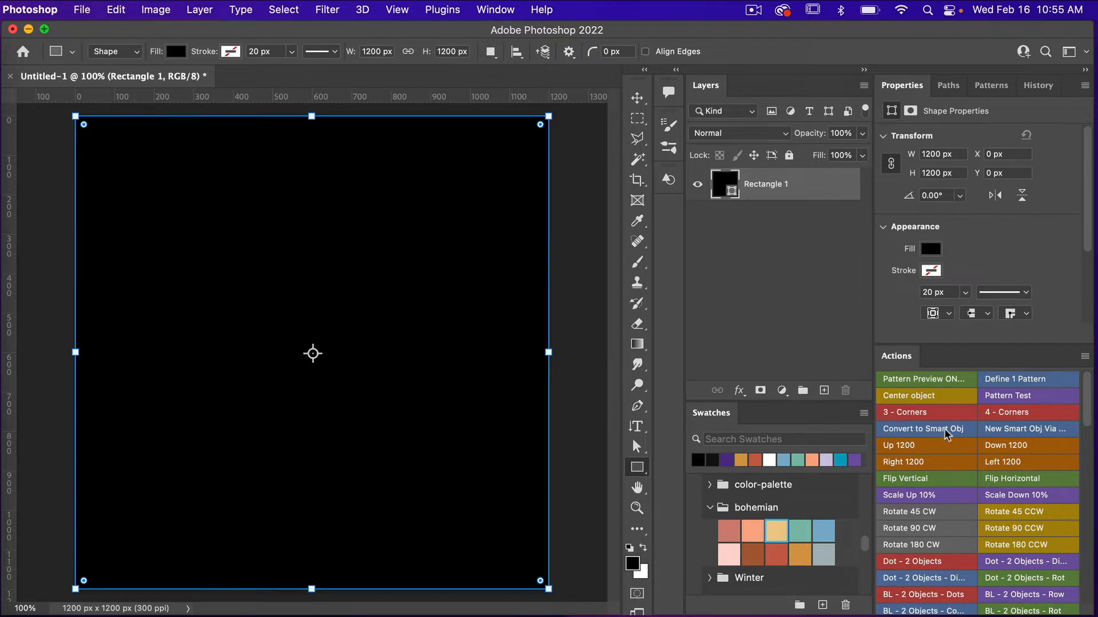
{"action": "left_click", "coordinate": [925, 428]}
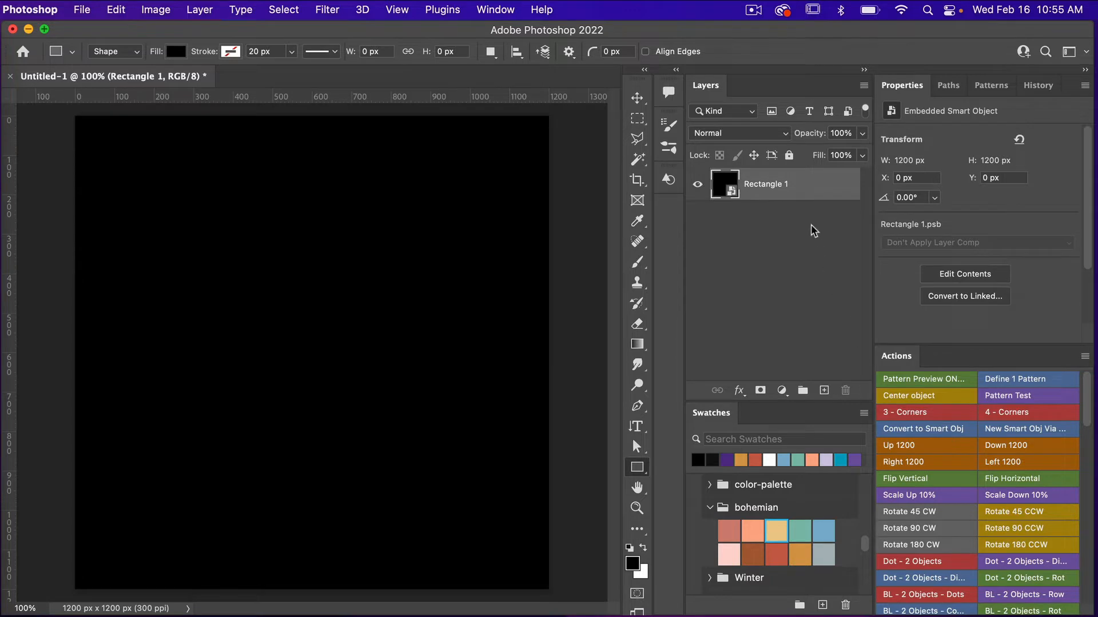
{"action": "right_click", "coordinate": [789, 184]}
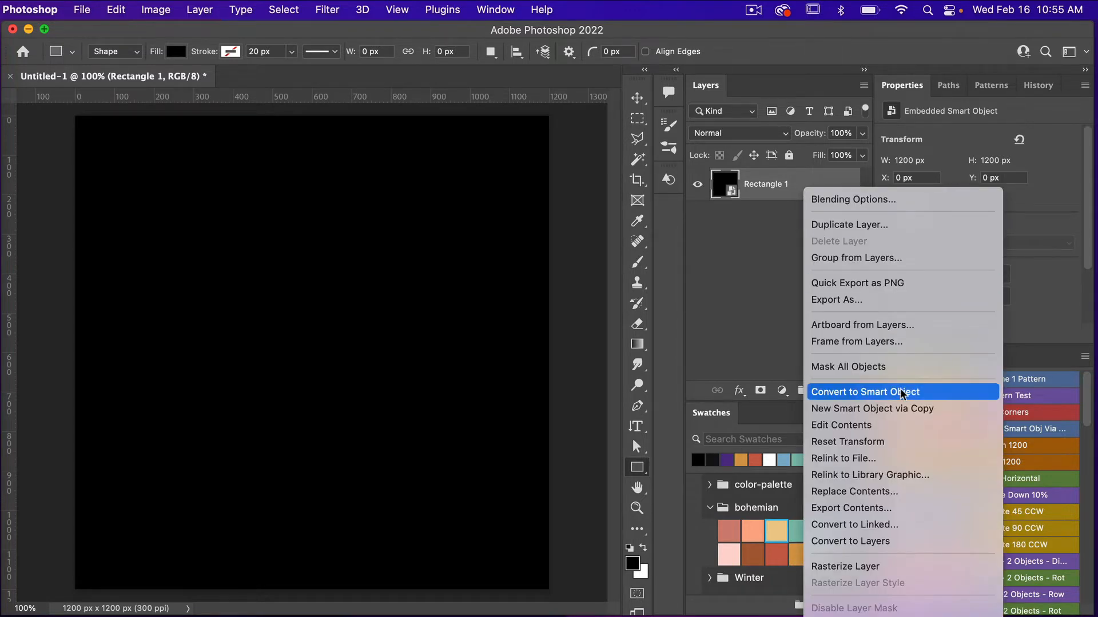
{"action": "left_click", "coordinate": [865, 391]}
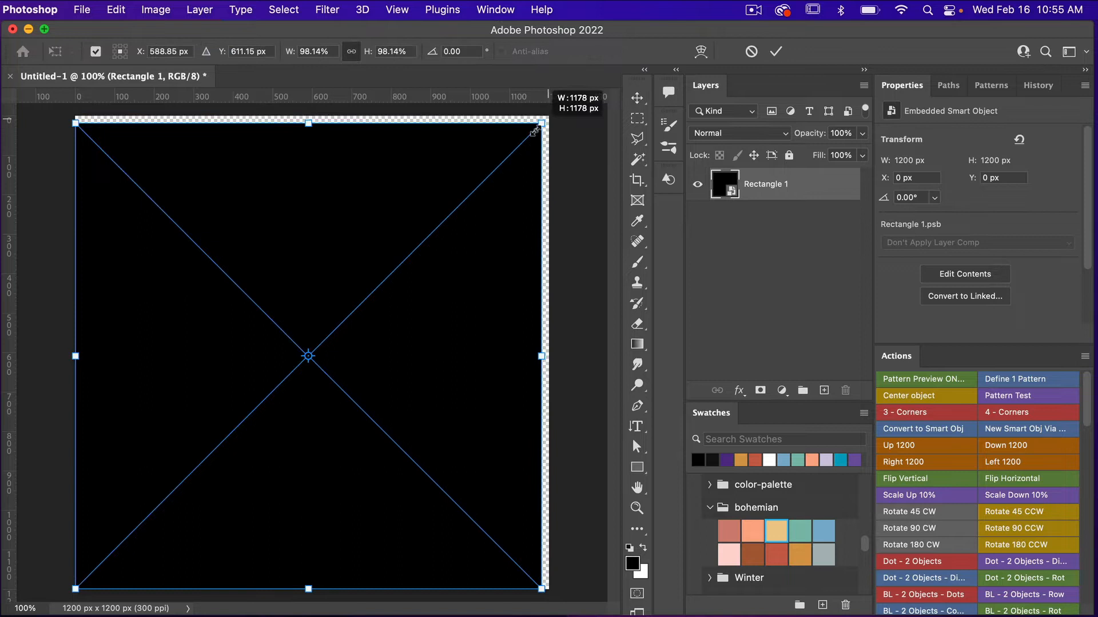
Step: Free-transform the square to 45° rotation at 70.71% so the diamond touches the canvas edges
{"action": "left_click_drag", "start_coordinate": [535, 129], "coordinate": [474, 191]}
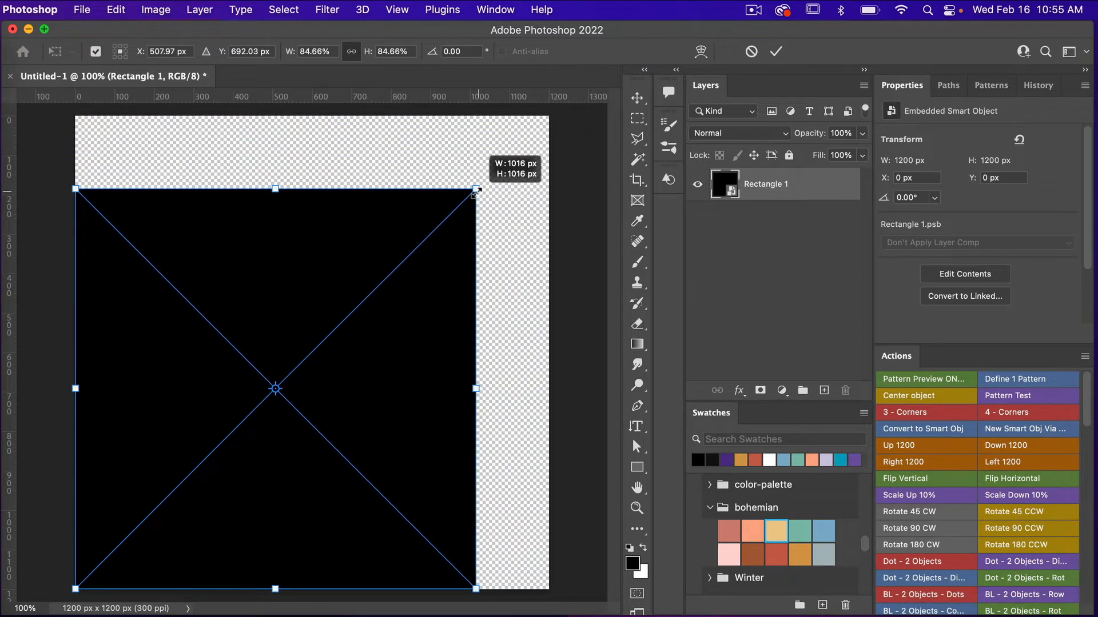
{"action": "left_click", "coordinate": [775, 52]}
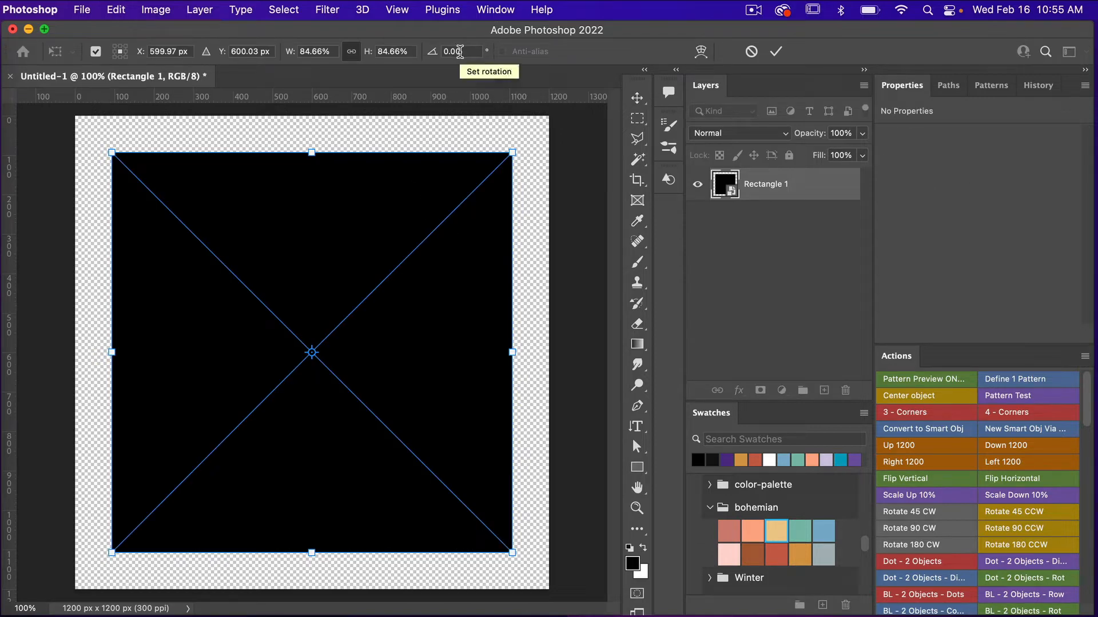
{"action": "left_click", "coordinate": [459, 51]}
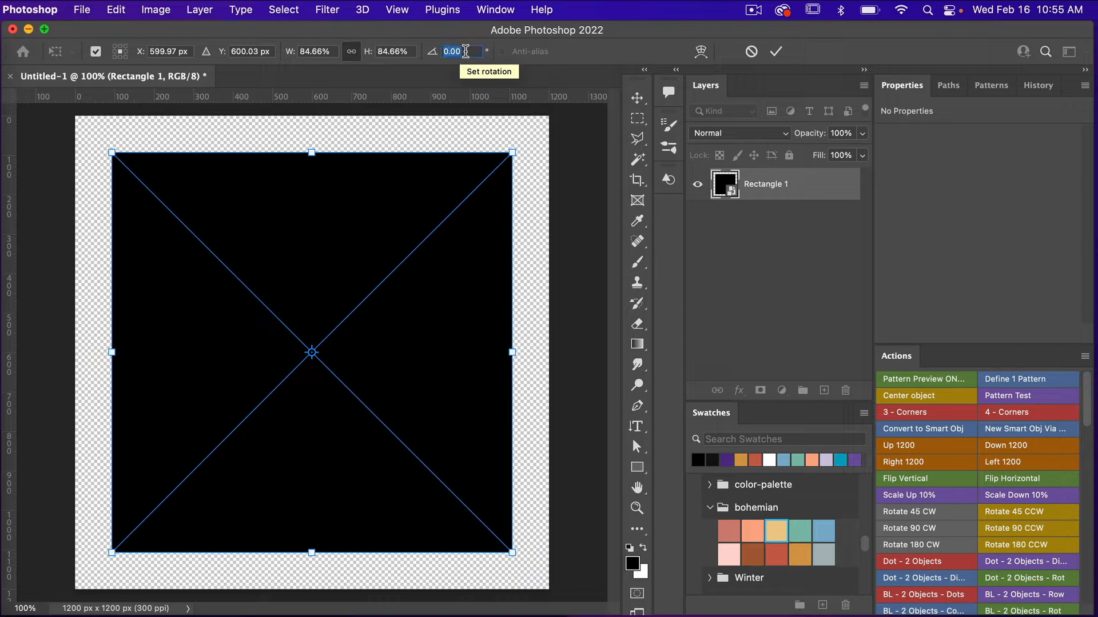
{"action": "type", "text": "45"}
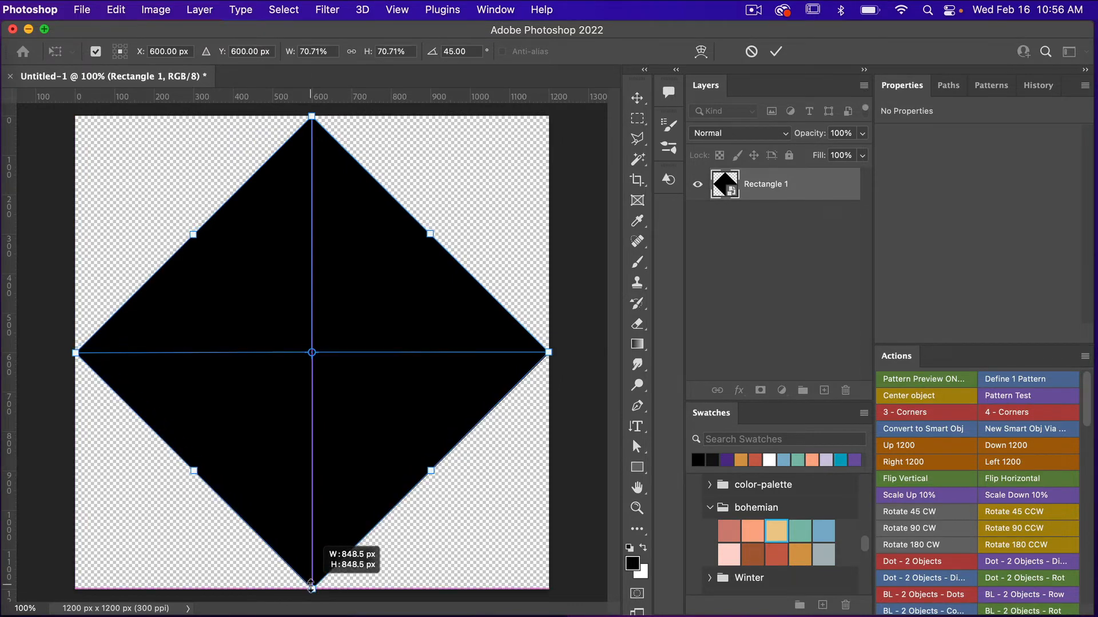
{"action": "left_click", "coordinate": [775, 51]}
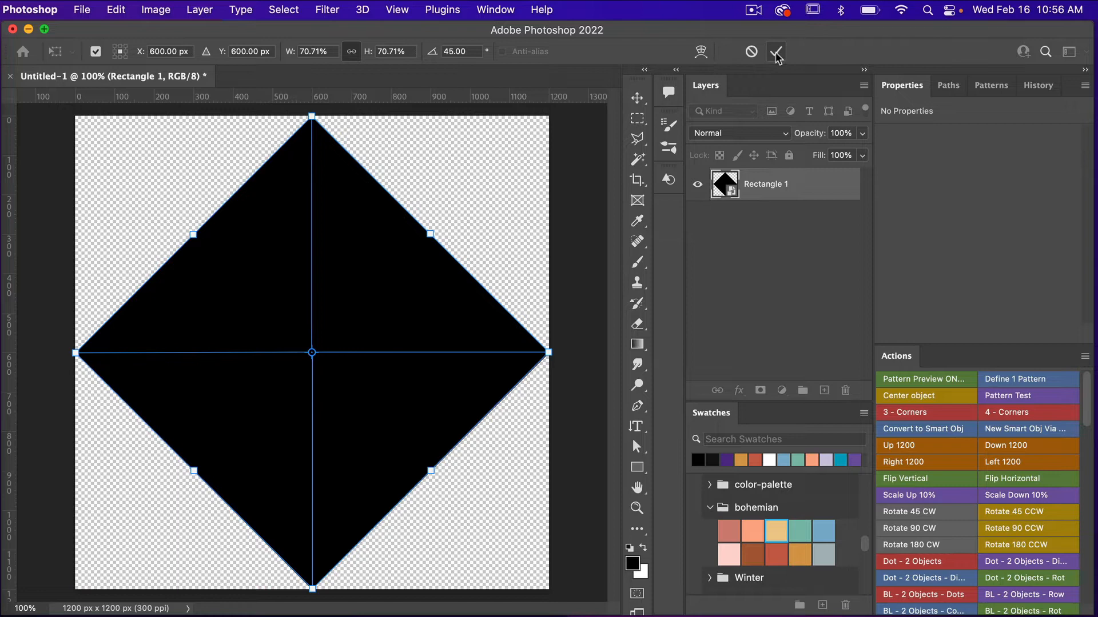
{"action": "left_click", "coordinate": [775, 51]}
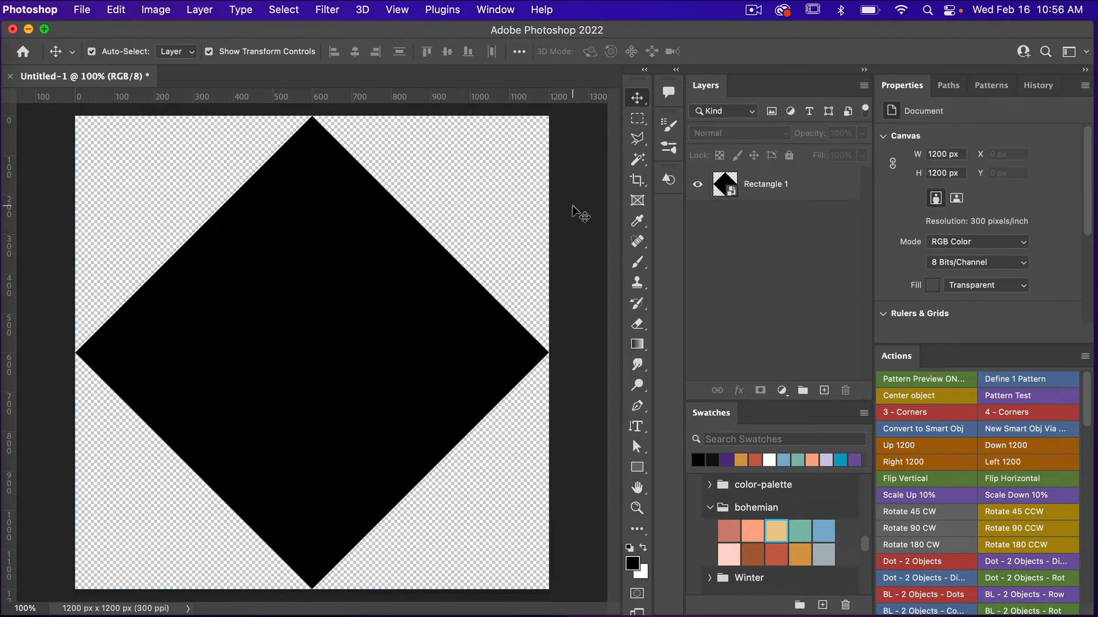
{"action": "mouse_move", "coordinate": [405, 287]}
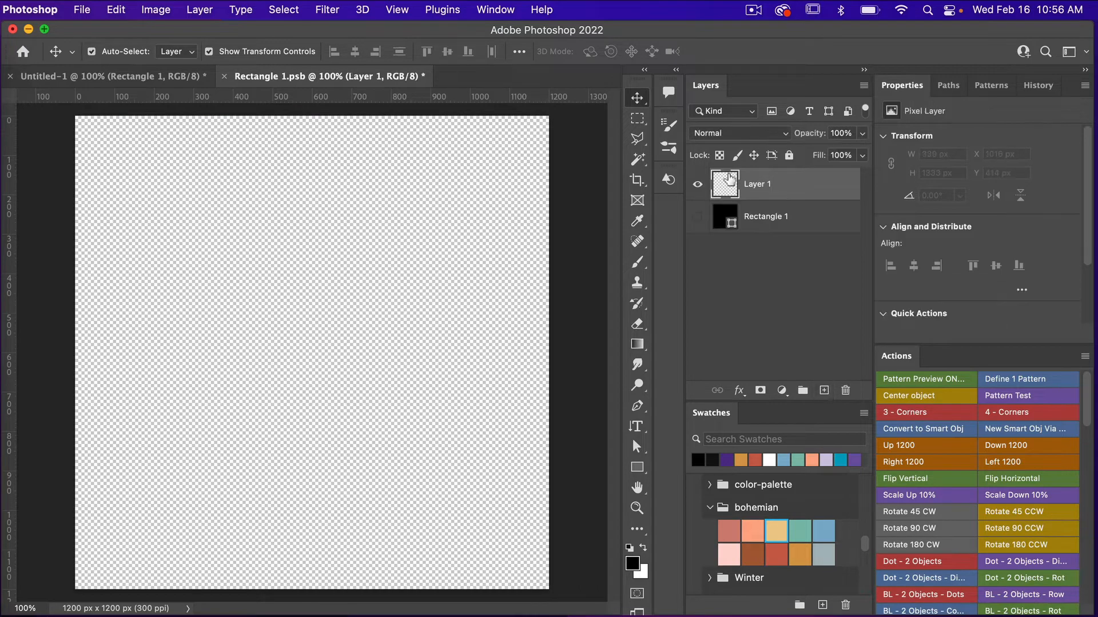
Step: Inside the smart object tile, add a 600 × 600 px black square shape
{"action": "left_click", "coordinate": [697, 217]}
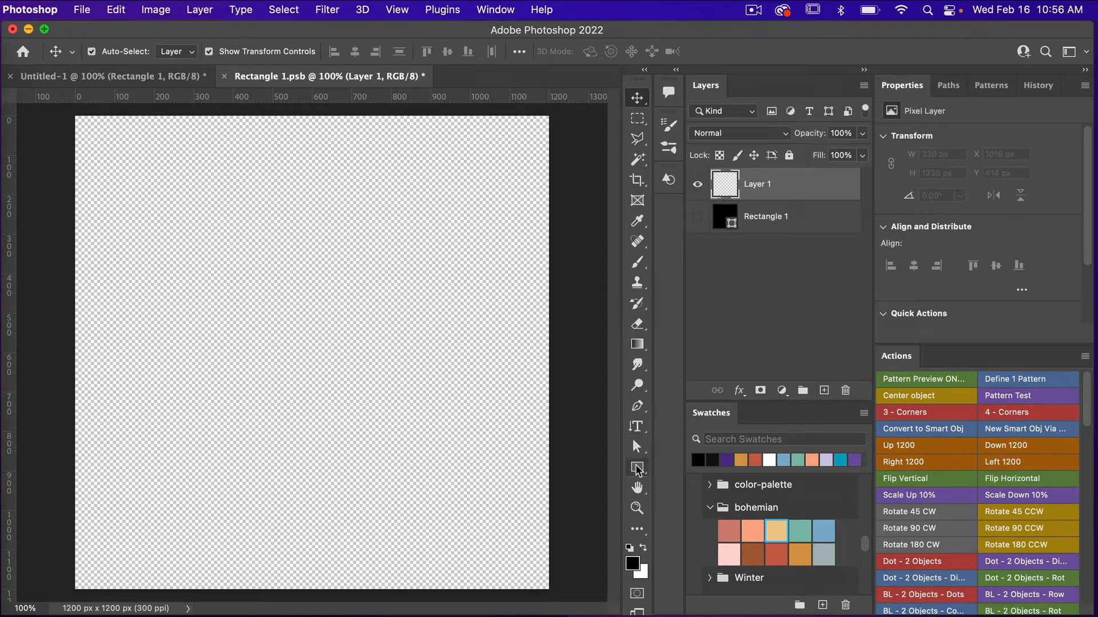
{"action": "left_click", "coordinate": [636, 468]}
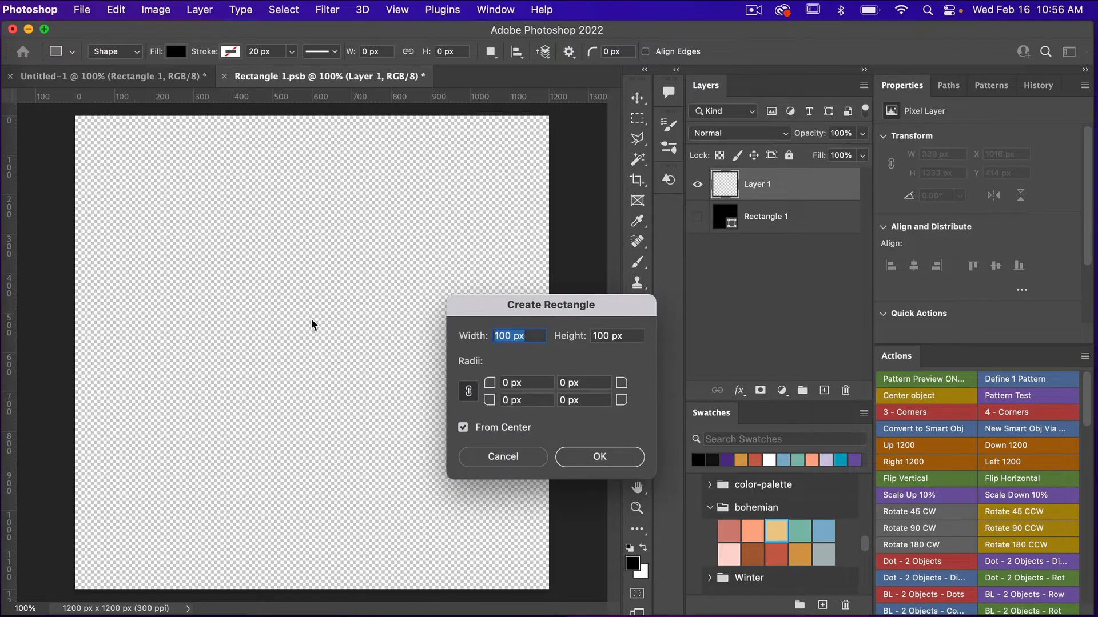
{"action": "type", "text": "600"}
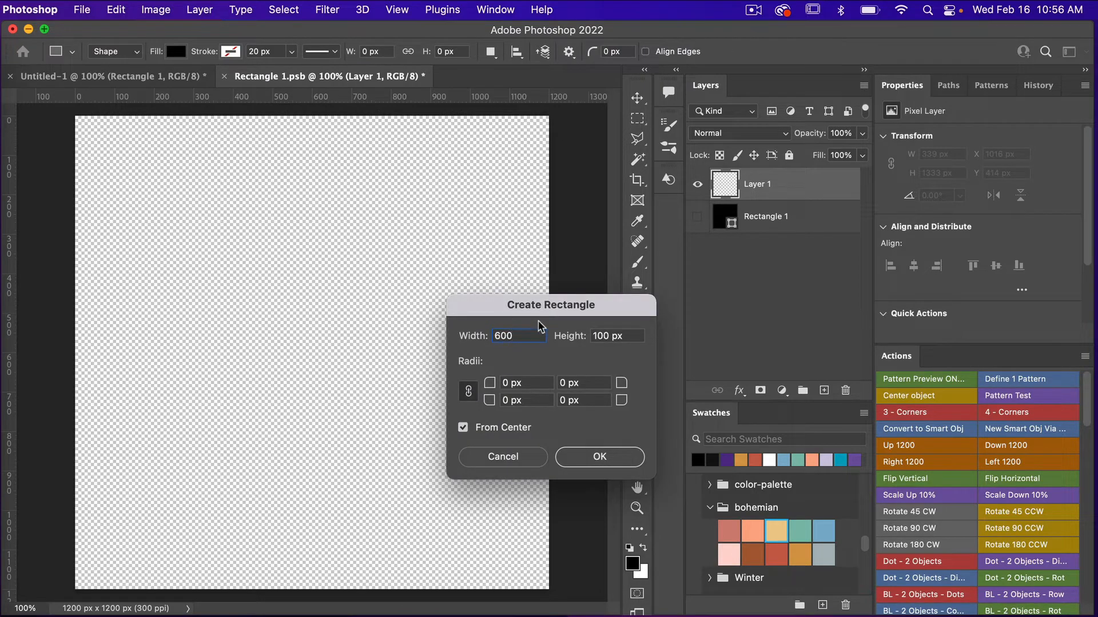
{"action": "type", "text": "600"}
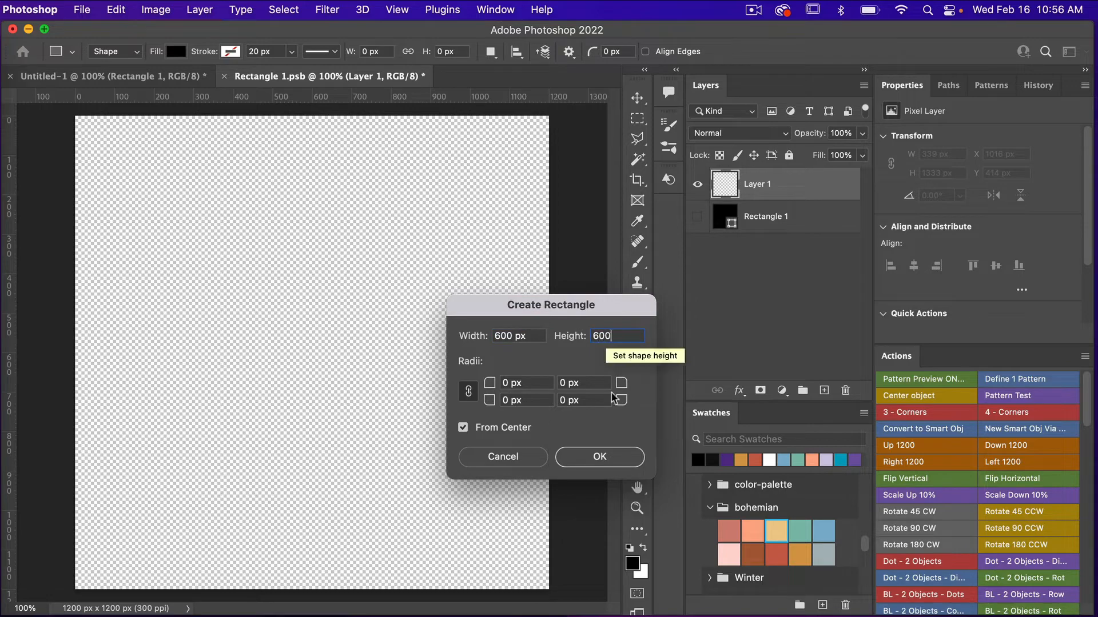
{"action": "left_click", "coordinate": [599, 457]}
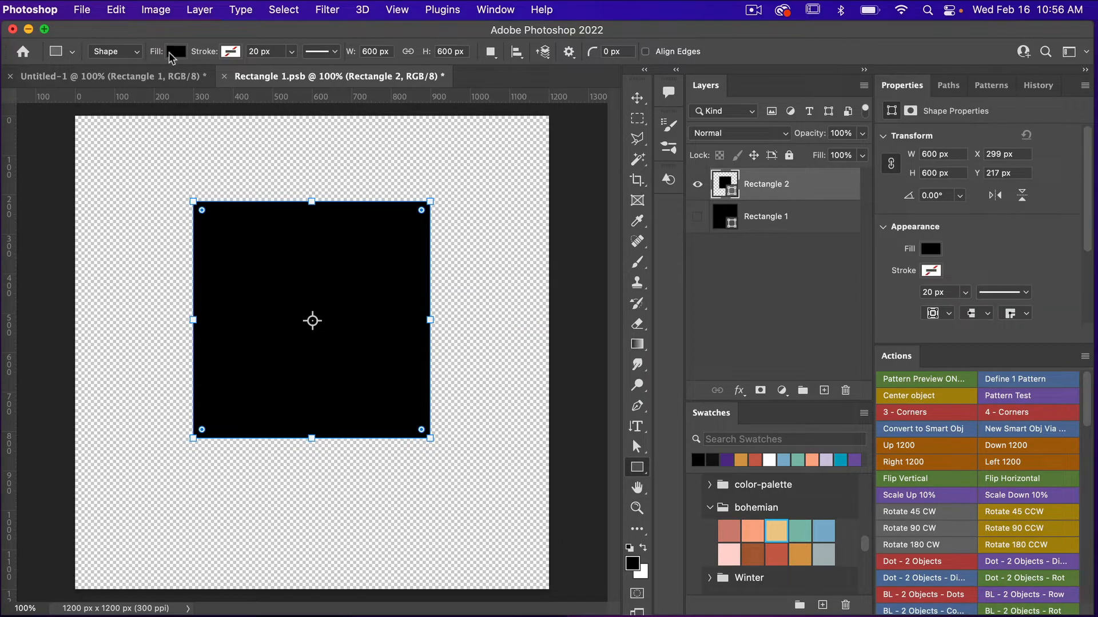
Step: Give the square no fill and a 20 px black stroke aligned to the centre of its edge
{"action": "left_click", "coordinate": [177, 51]}
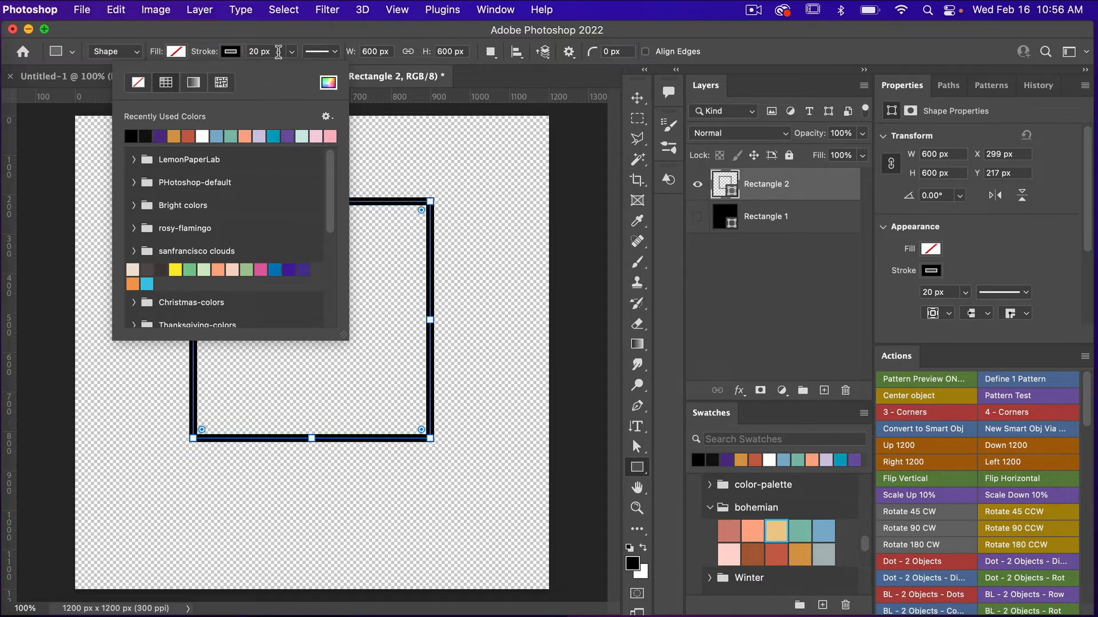
{"action": "left_click", "coordinate": [335, 51]}
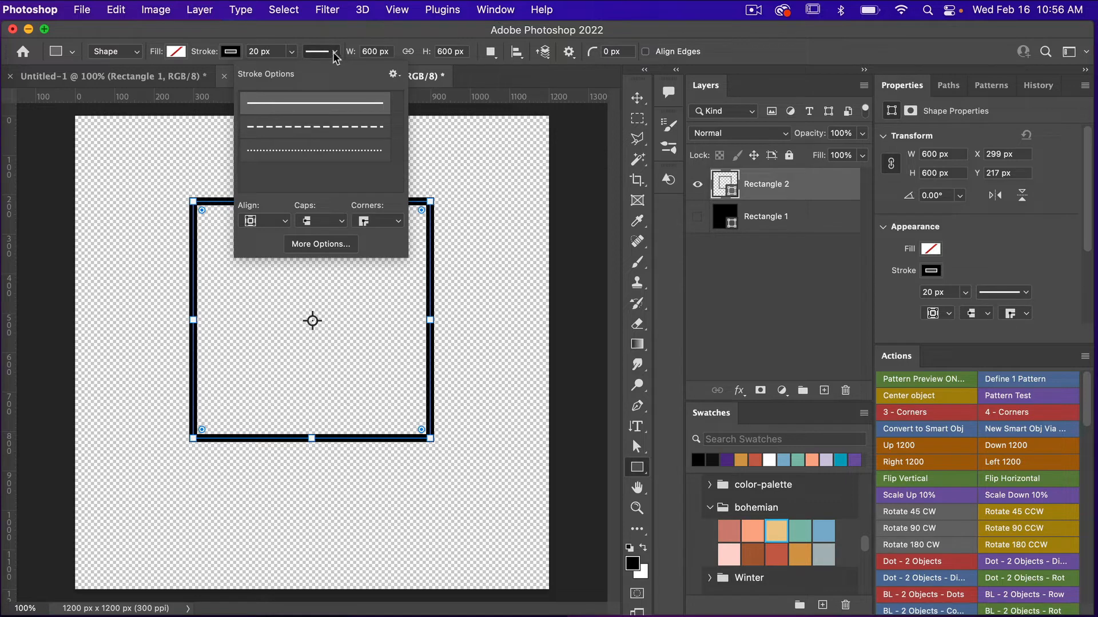
{"action": "left_click", "coordinate": [263, 221]}
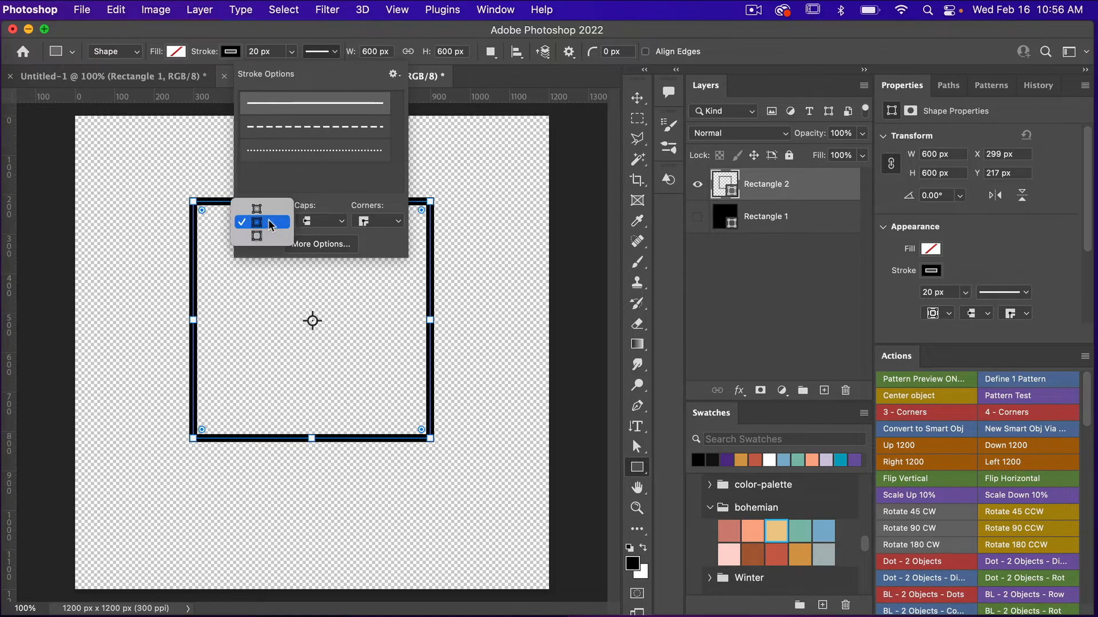
{"action": "left_click", "coordinate": [256, 222]}
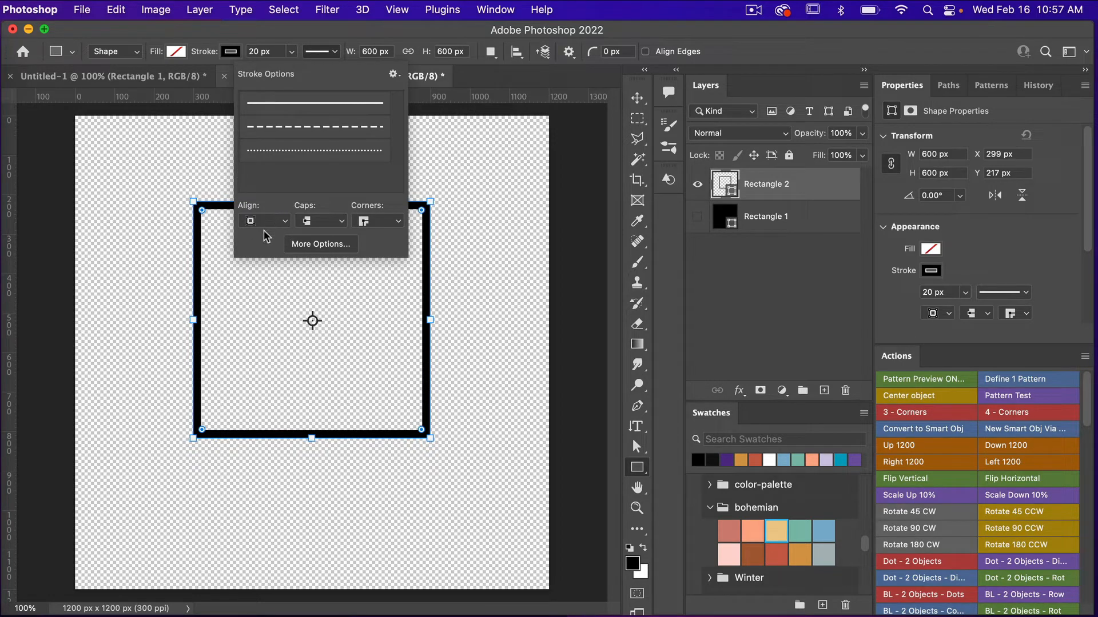
{"action": "mouse_move", "coordinate": [203, 210]}
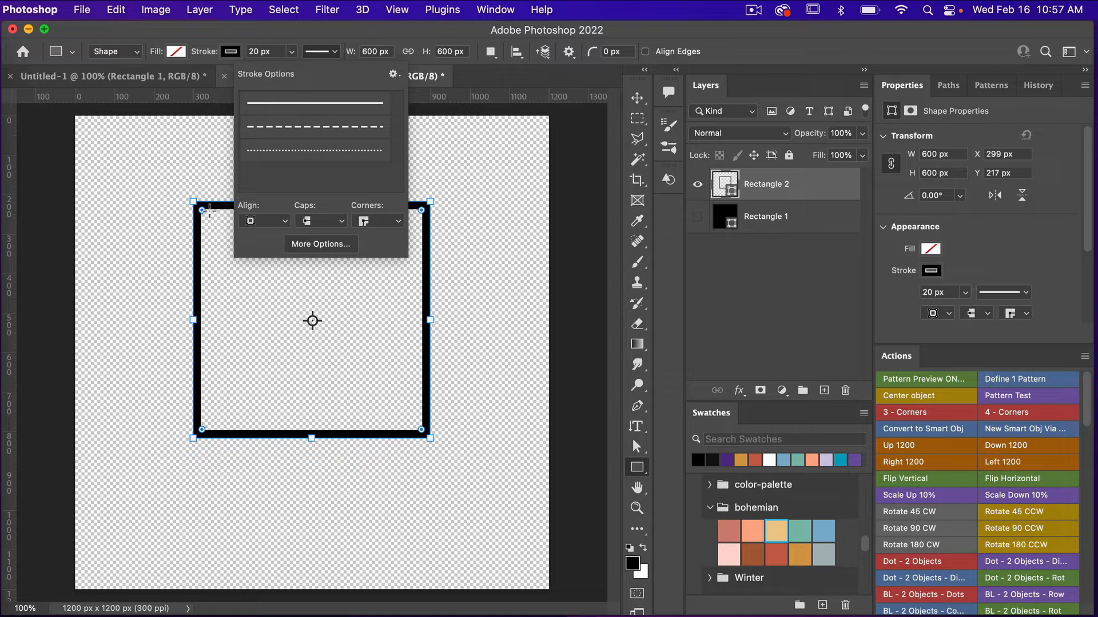
{"action": "mouse_move", "coordinate": [278, 234]}
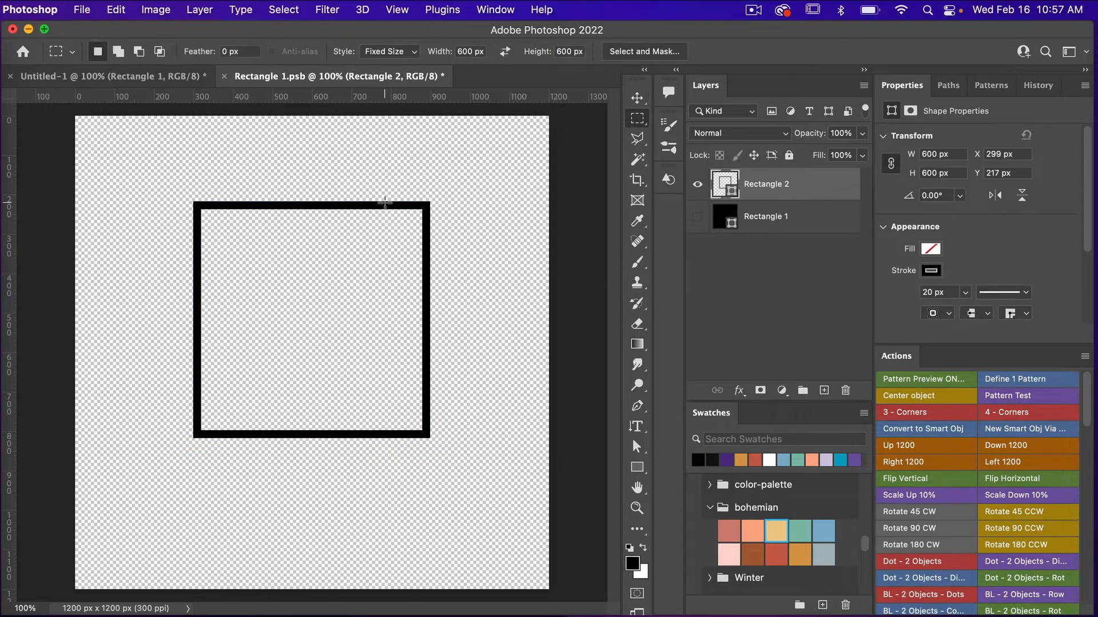
Step: Align the outlined square to the top-left corner and scale a duplicate up from that corner
{"action": "left_click", "coordinate": [636, 98]}
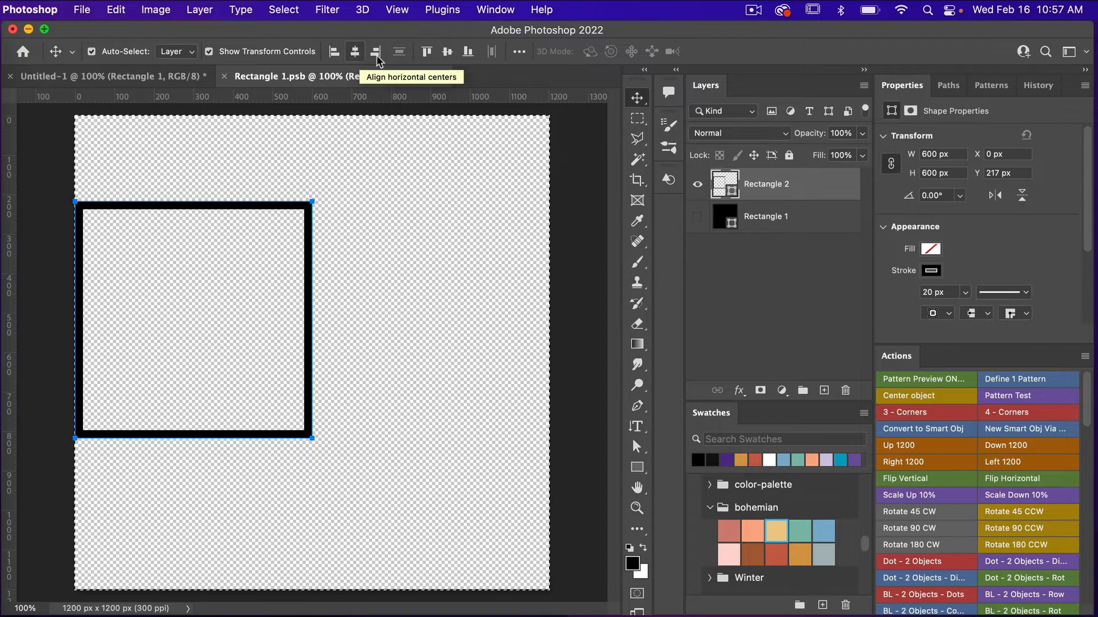
{"action": "left_click", "coordinate": [426, 51]}
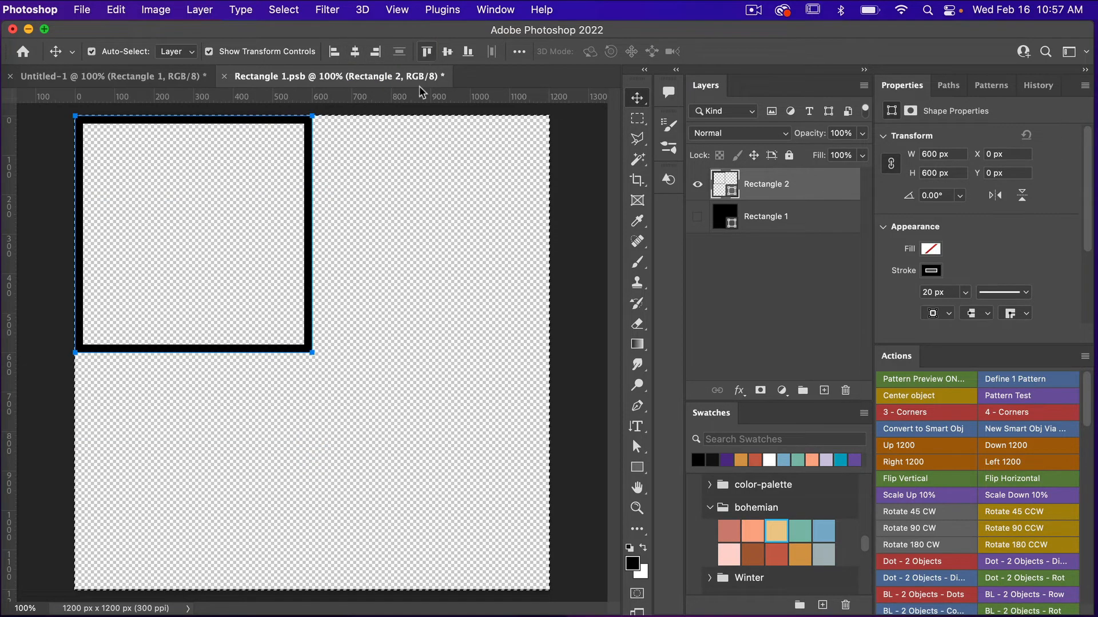
{"action": "mouse_move", "coordinate": [413, 292]}
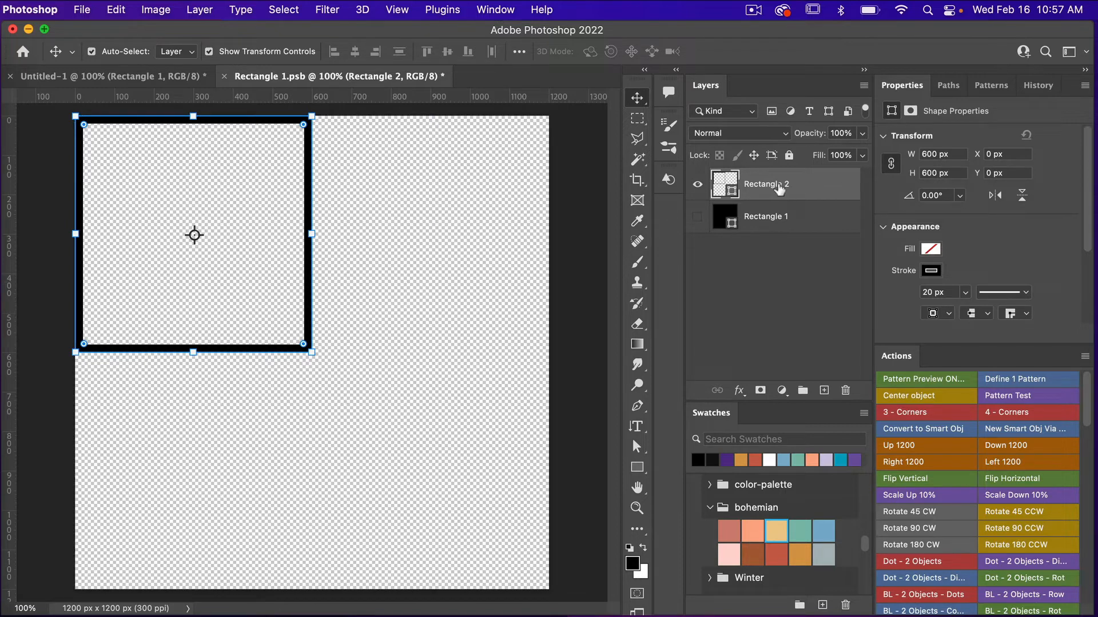
{"action": "mouse_move", "coordinate": [778, 187]}
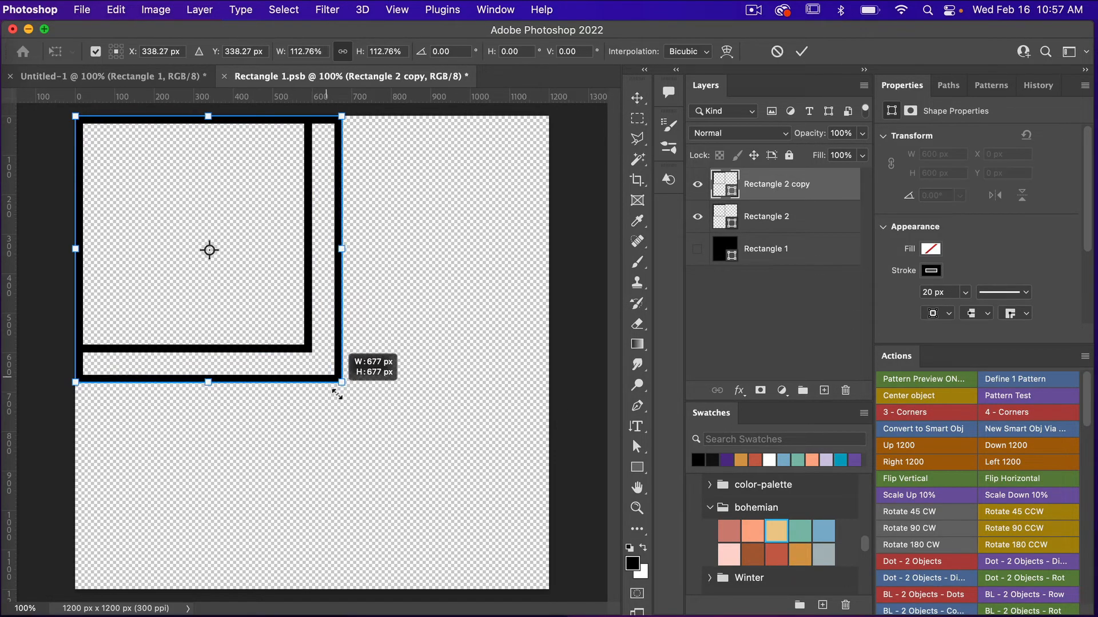
{"action": "left_click_drag", "start_coordinate": [339, 382], "coordinate": [379, 431]}
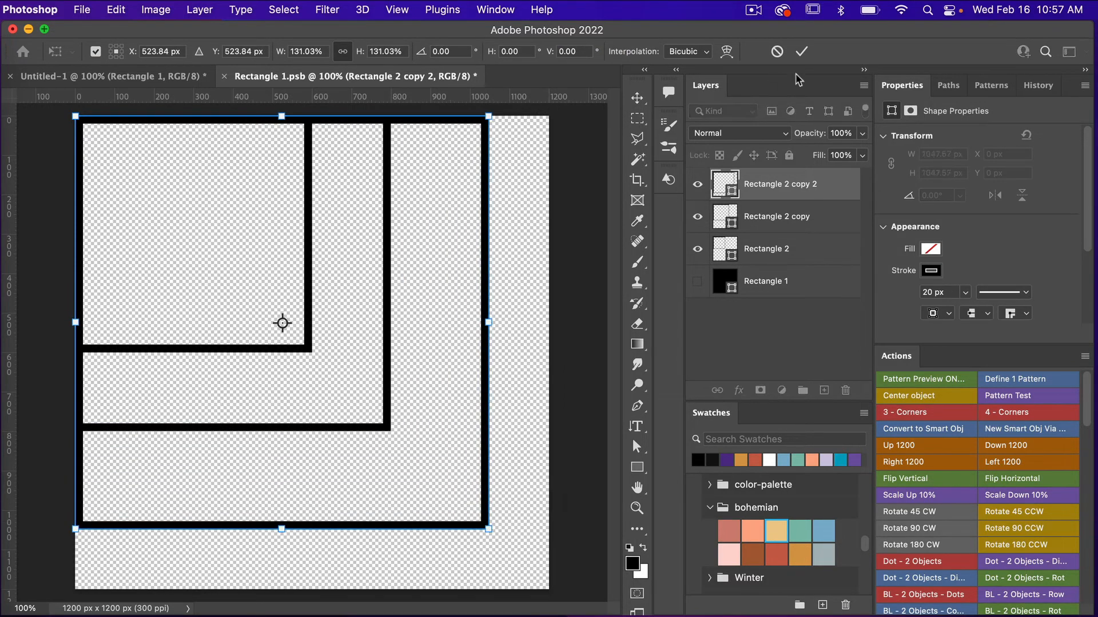
{"action": "left_click", "coordinate": [800, 51]}
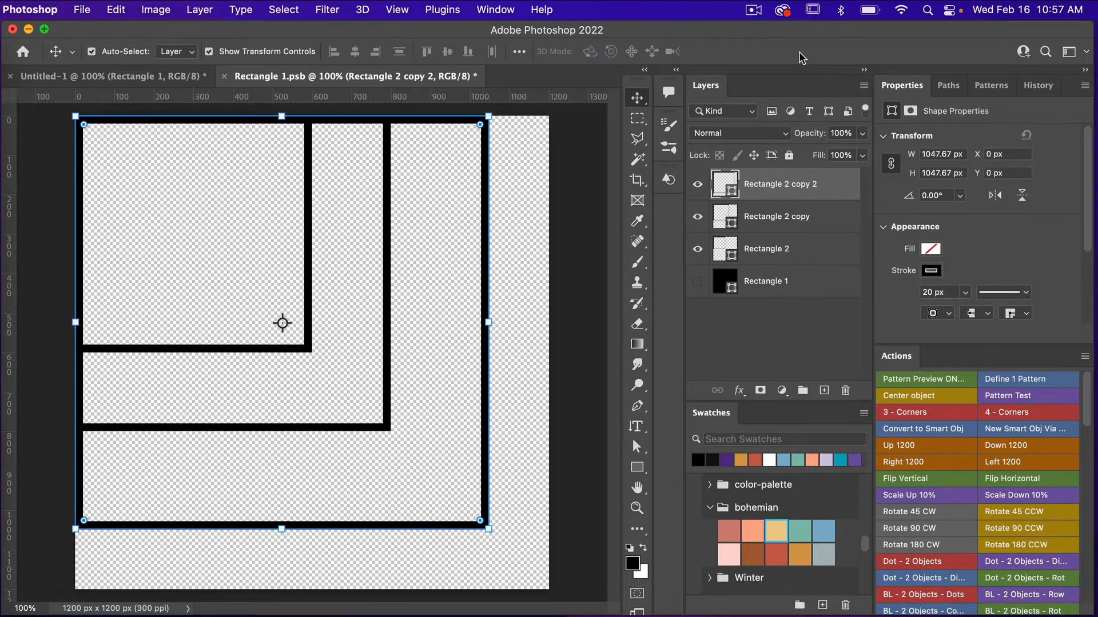
{"action": "mouse_move", "coordinate": [589, 171]}
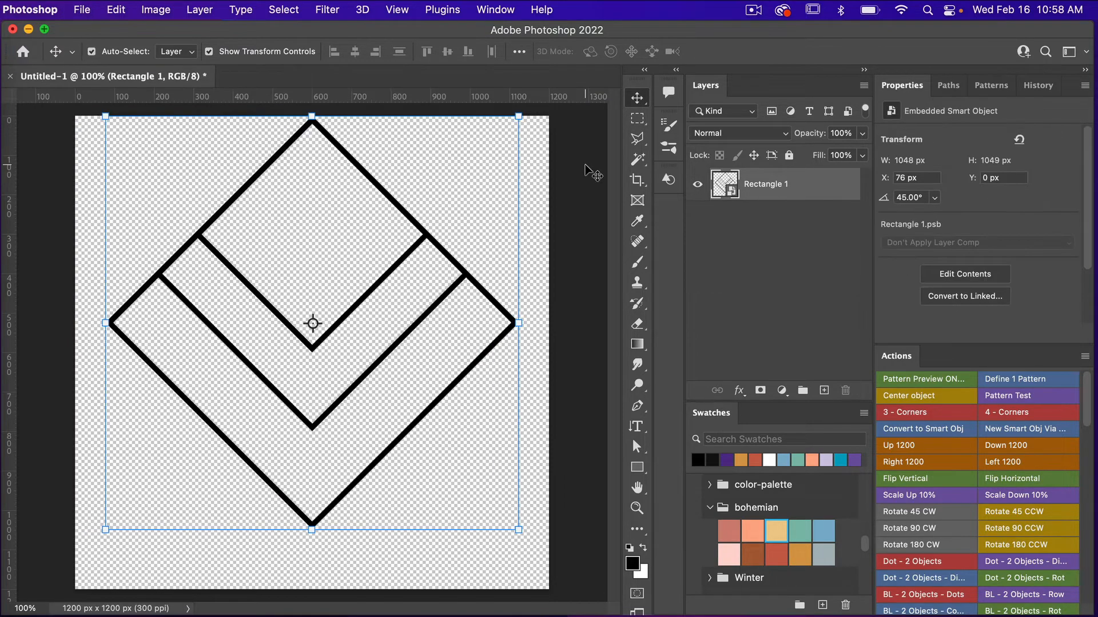
{"action": "mouse_move", "coordinate": [312, 329]}
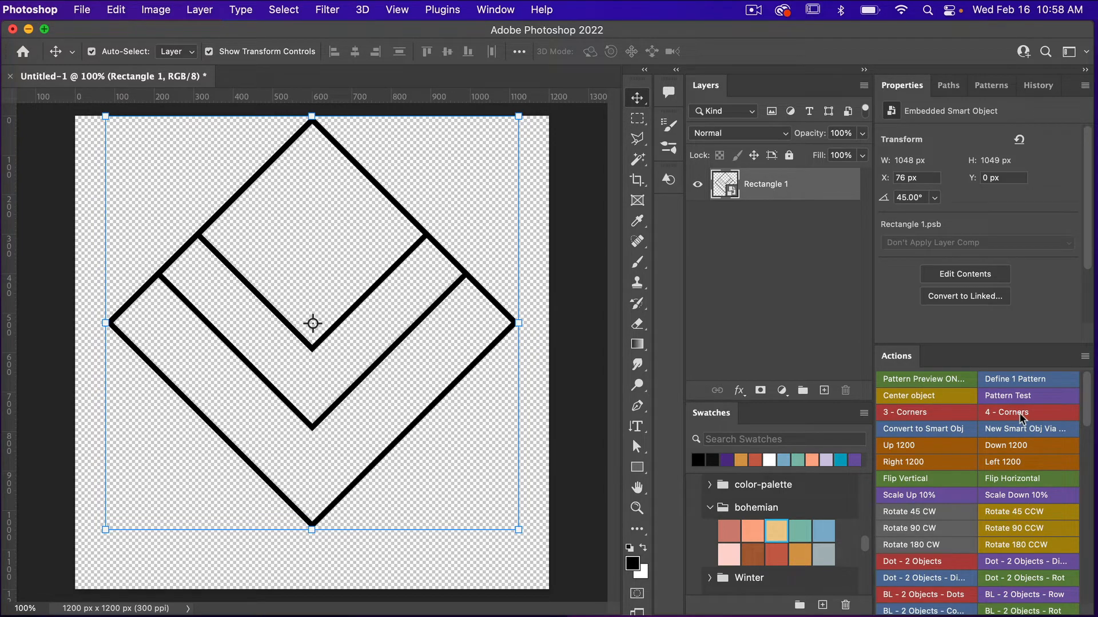
Step: Run the '4 - Corners' action in Untitled-1 to repeat the diamond tile at each corner
{"action": "left_click", "coordinate": [1006, 412]}
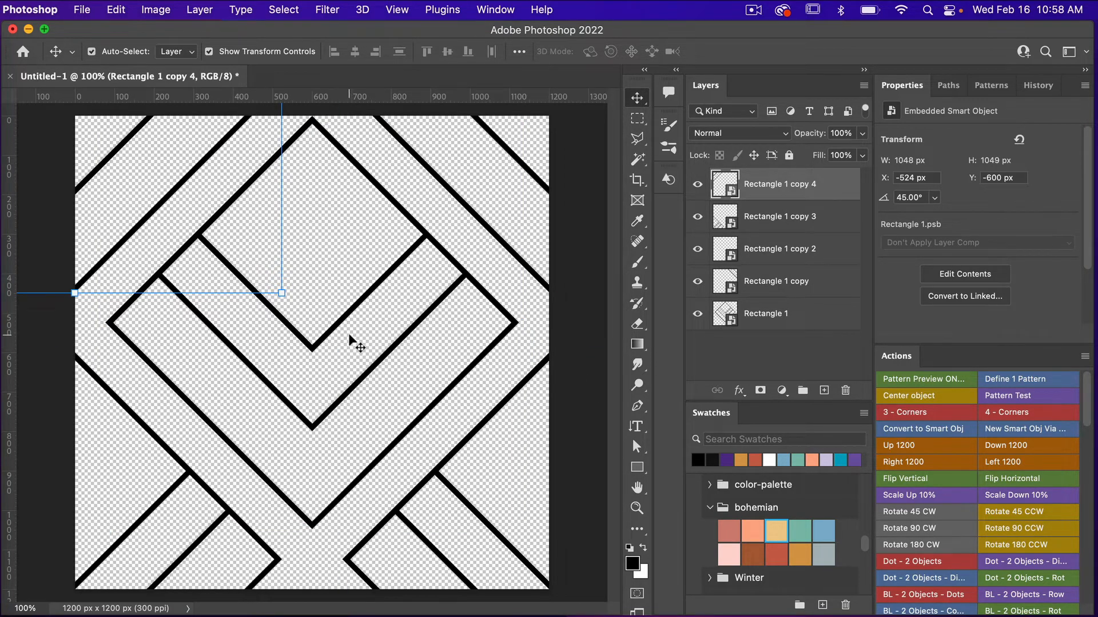
{"action": "mouse_move", "coordinate": [146, 311]}
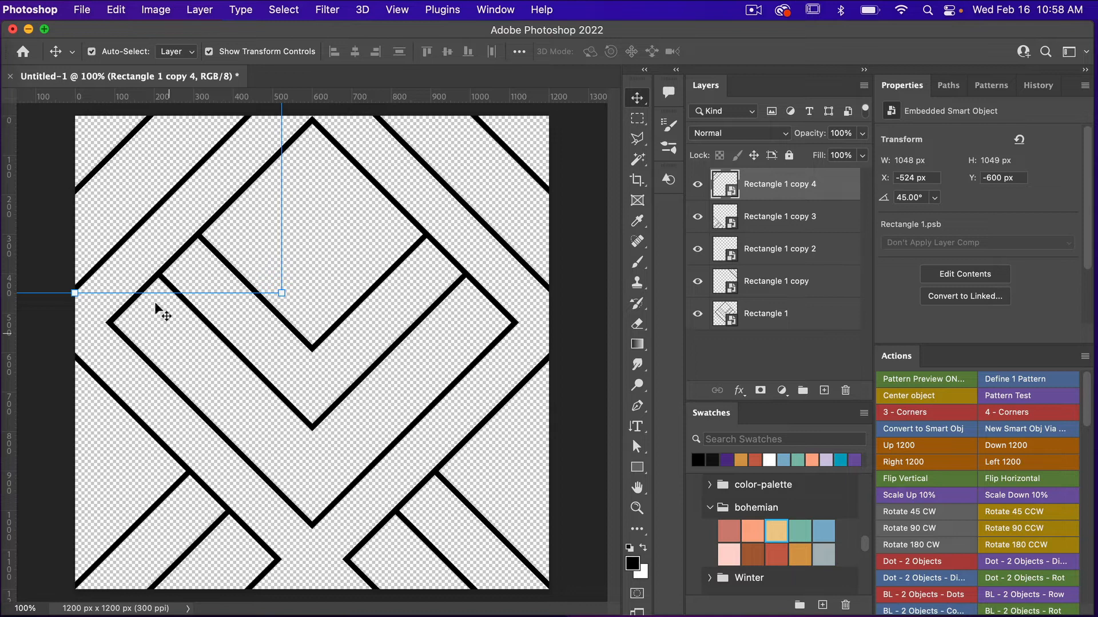
{"action": "mouse_move", "coordinate": [580, 348]}
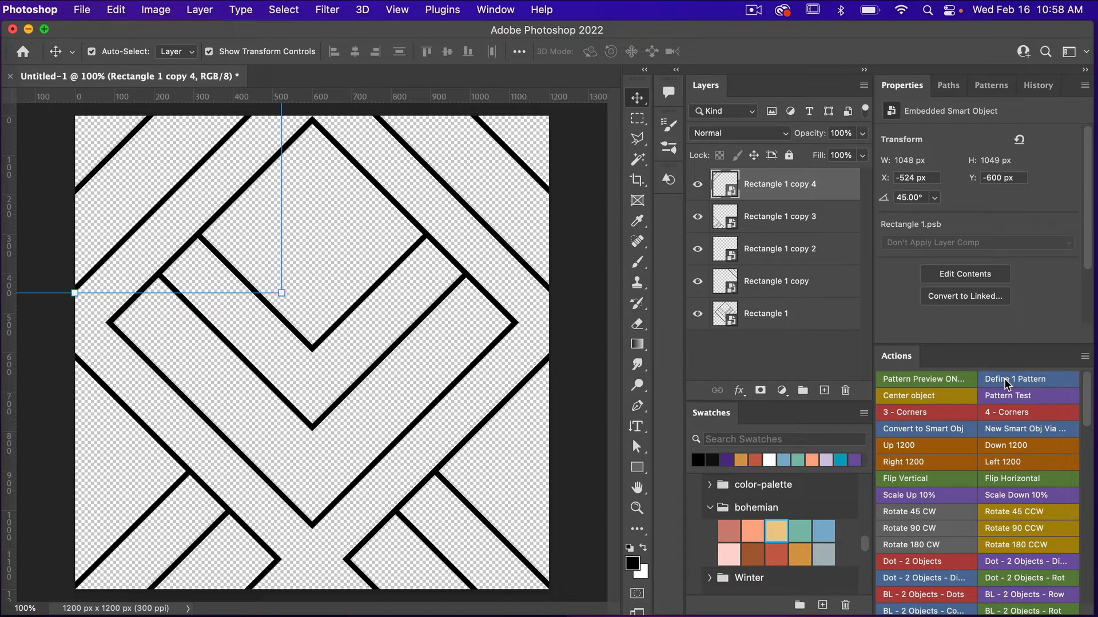
{"action": "left_click", "coordinate": [115, 9]}
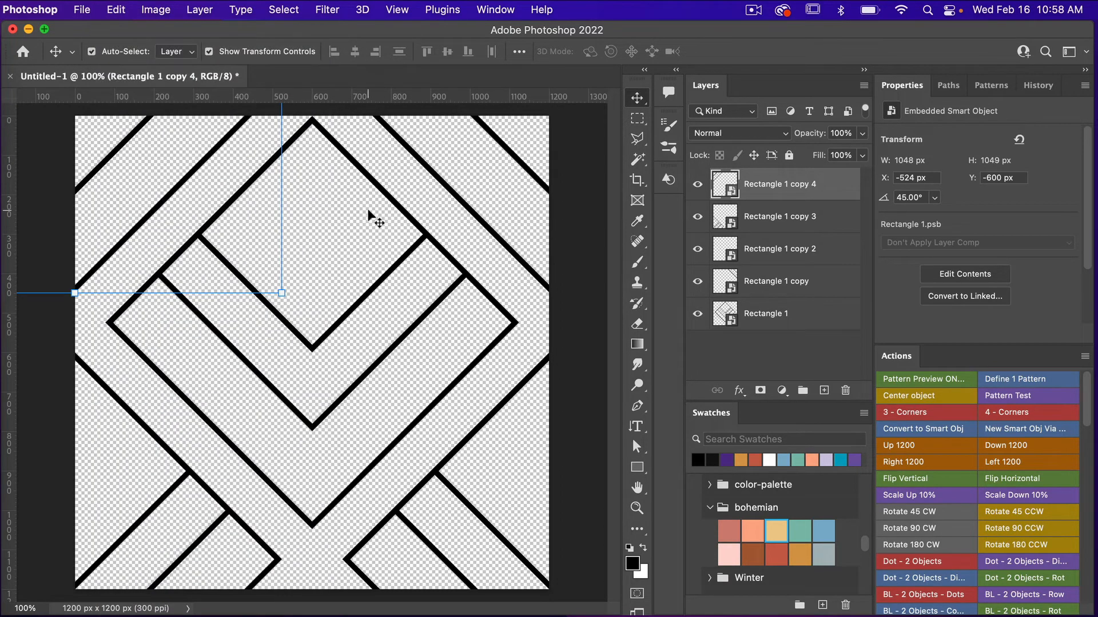
Step: Create a 3600 × 3600 px, 300 ppi document from the recent preset with an artboard
{"action": "left_click", "coordinate": [82, 10]}
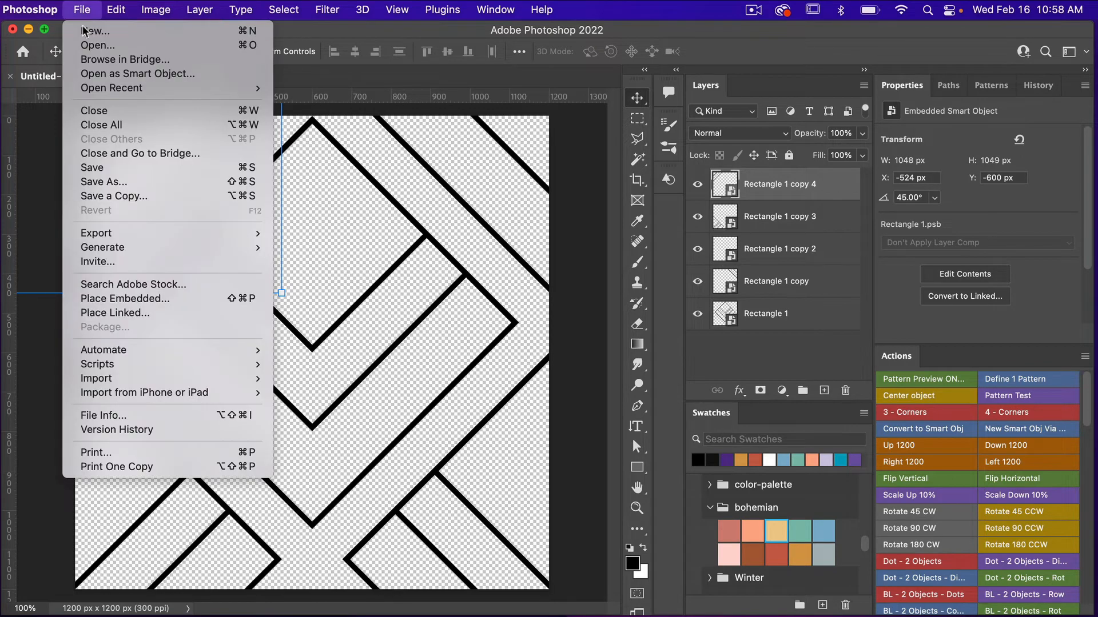
{"action": "left_click", "coordinate": [94, 32]}
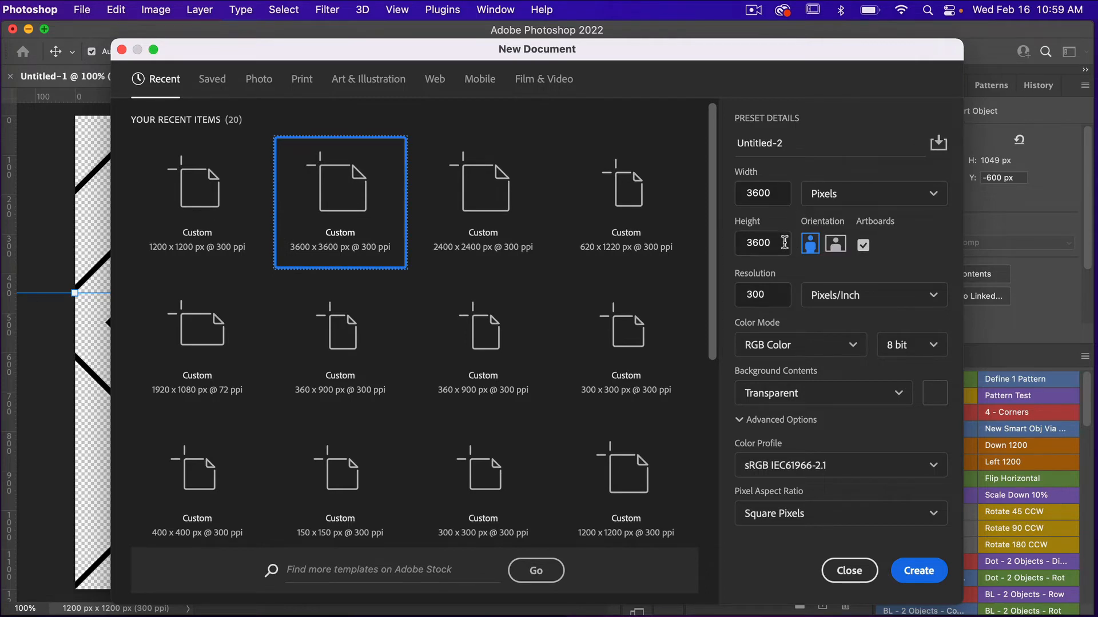
{"action": "mouse_move", "coordinate": [779, 295]}
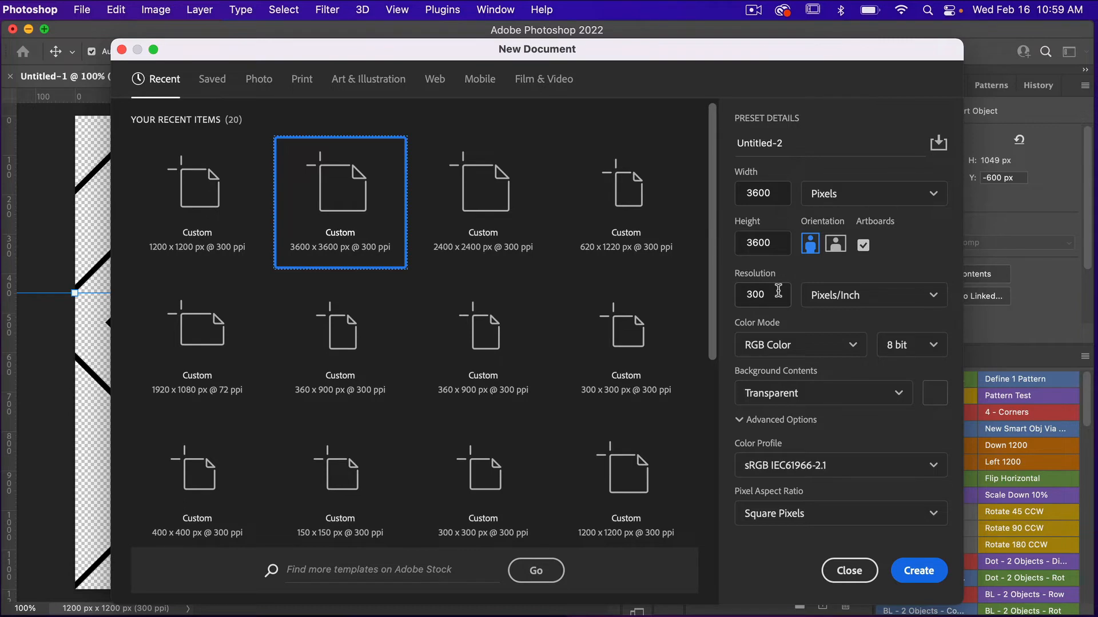
{"action": "mouse_move", "coordinate": [835, 382]}
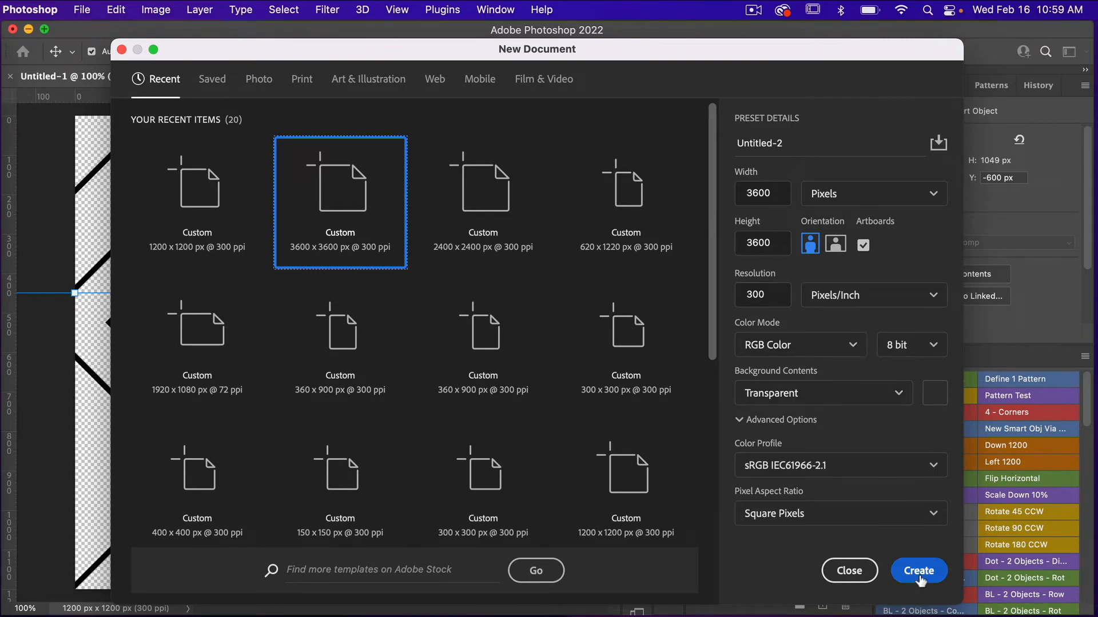
{"action": "left_click", "coordinate": [919, 570]}
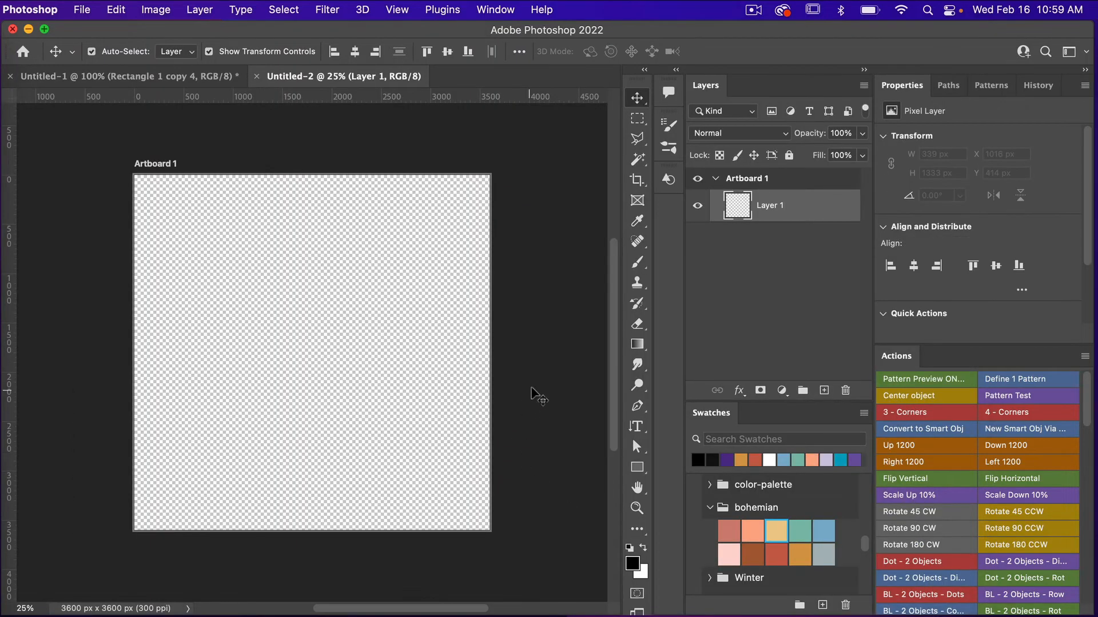
{"action": "mouse_move", "coordinate": [1018, 412]}
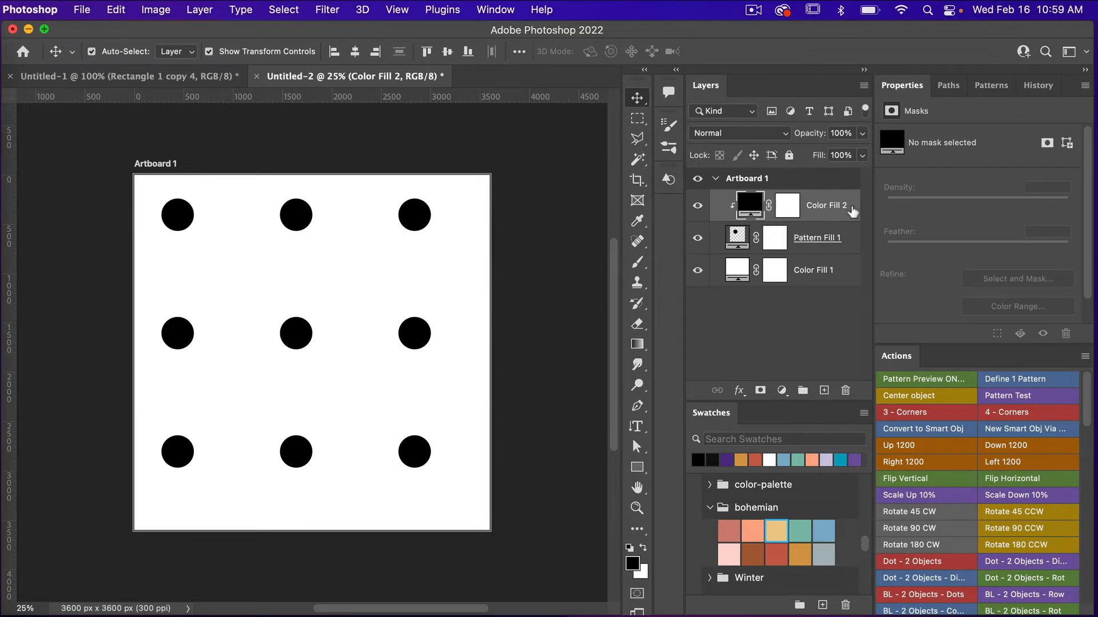
{"action": "mouse_move", "coordinate": [762, 226]}
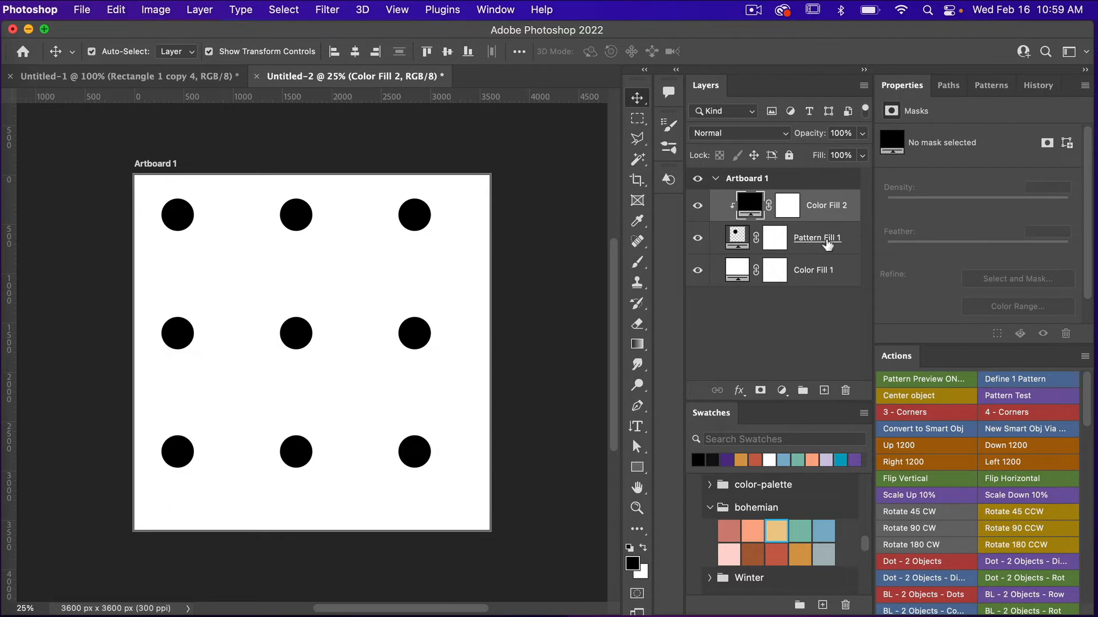
{"action": "mouse_move", "coordinate": [816, 263]}
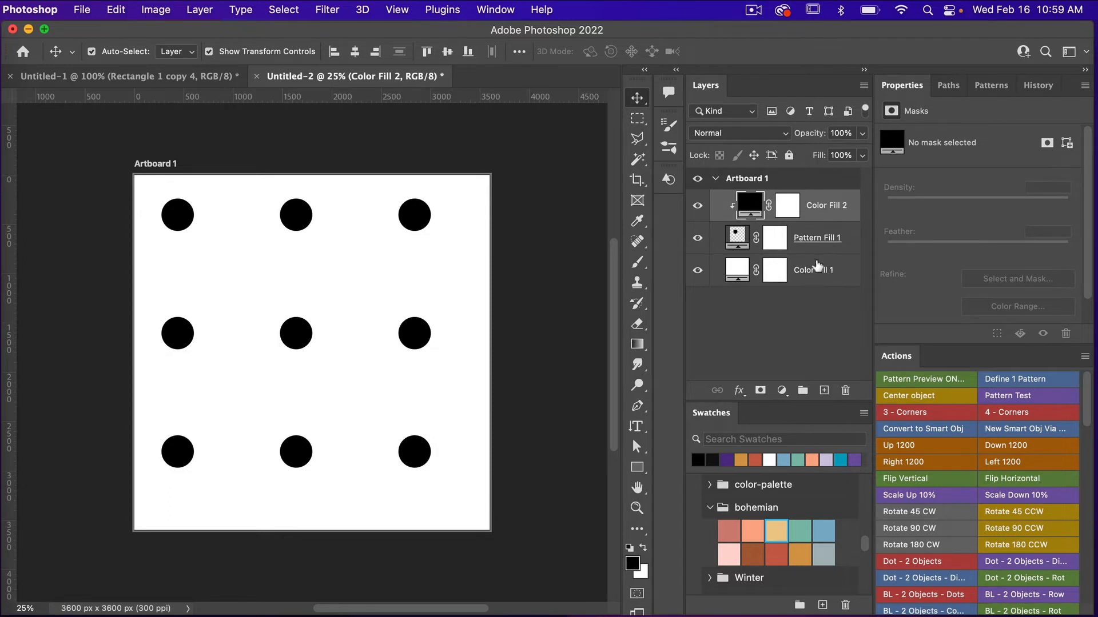
Step: Swap the Pattern Fill 1 layer to the saved nested-square geometric pattern from the Patterns panel
{"action": "left_click", "coordinate": [816, 238]}
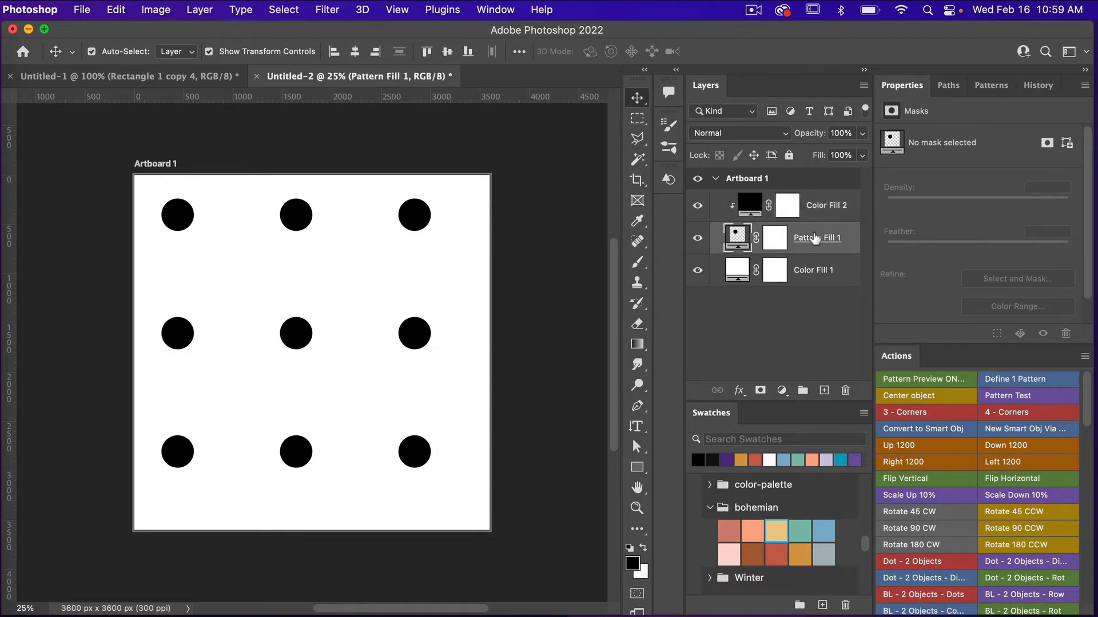
{"action": "left_click", "coordinate": [992, 85]}
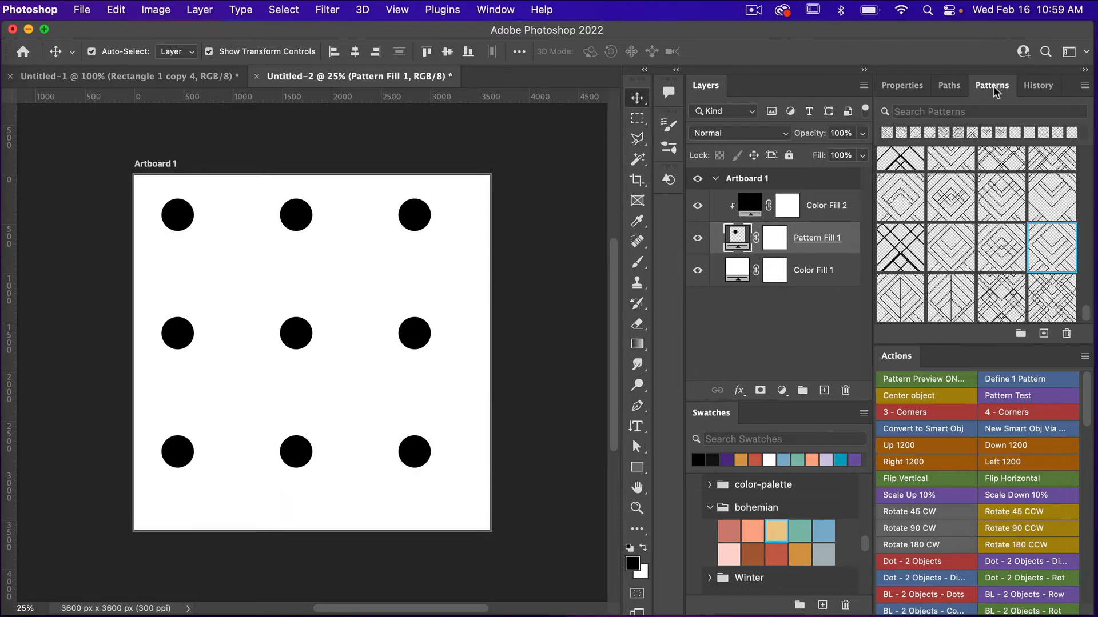
{"action": "mouse_move", "coordinate": [989, 102]}
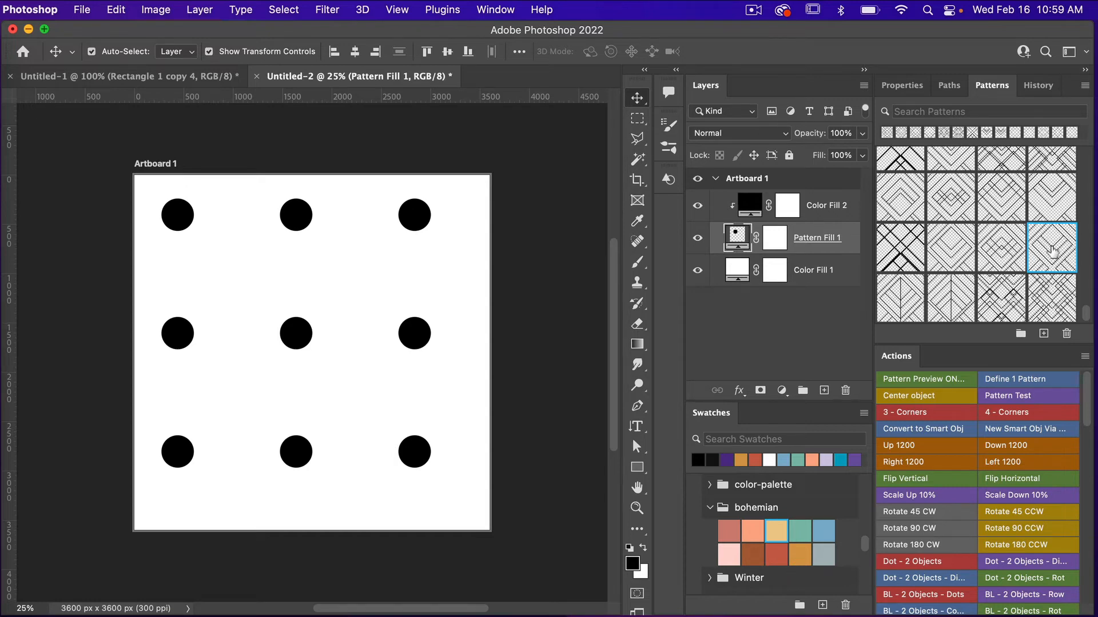
{"action": "left_click", "coordinate": [1051, 247]}
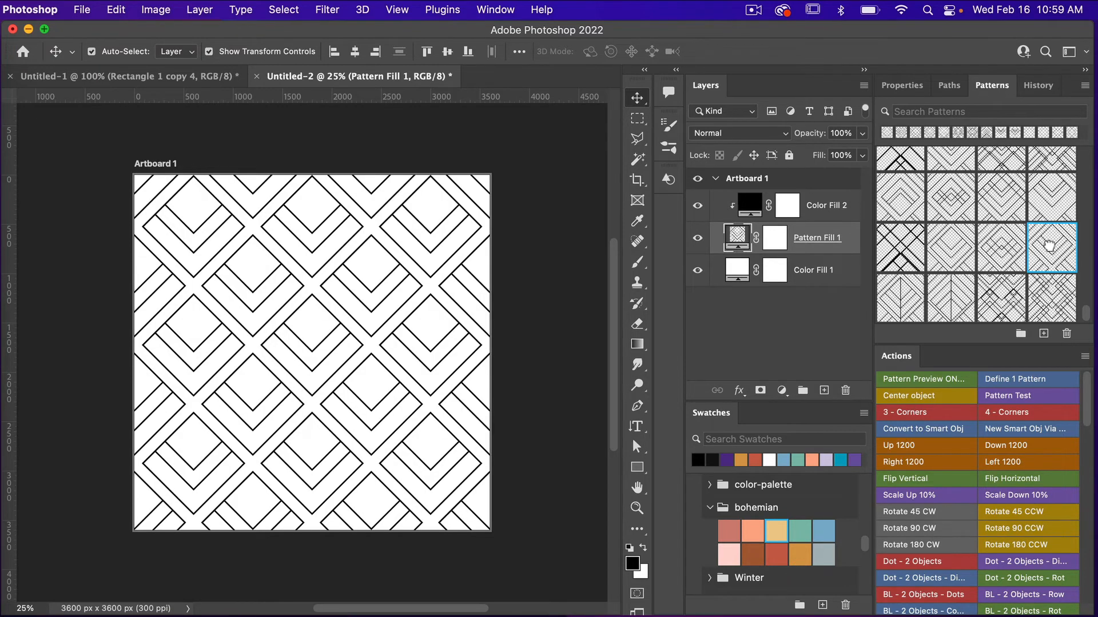
{"action": "mouse_move", "coordinate": [1049, 245]}
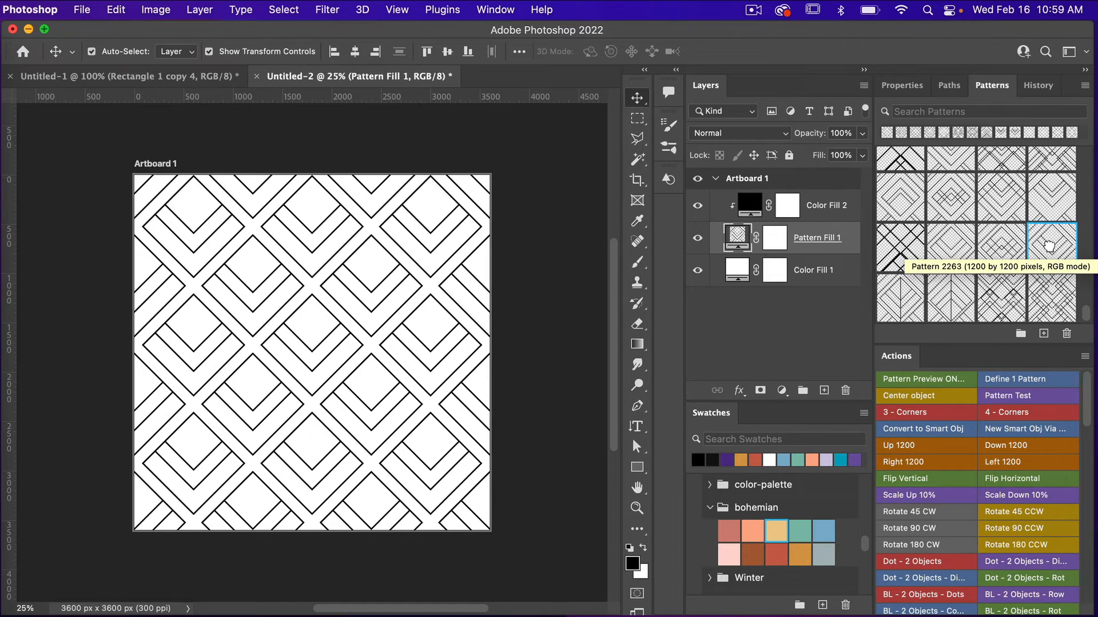
{"action": "mouse_move", "coordinate": [233, 169]}
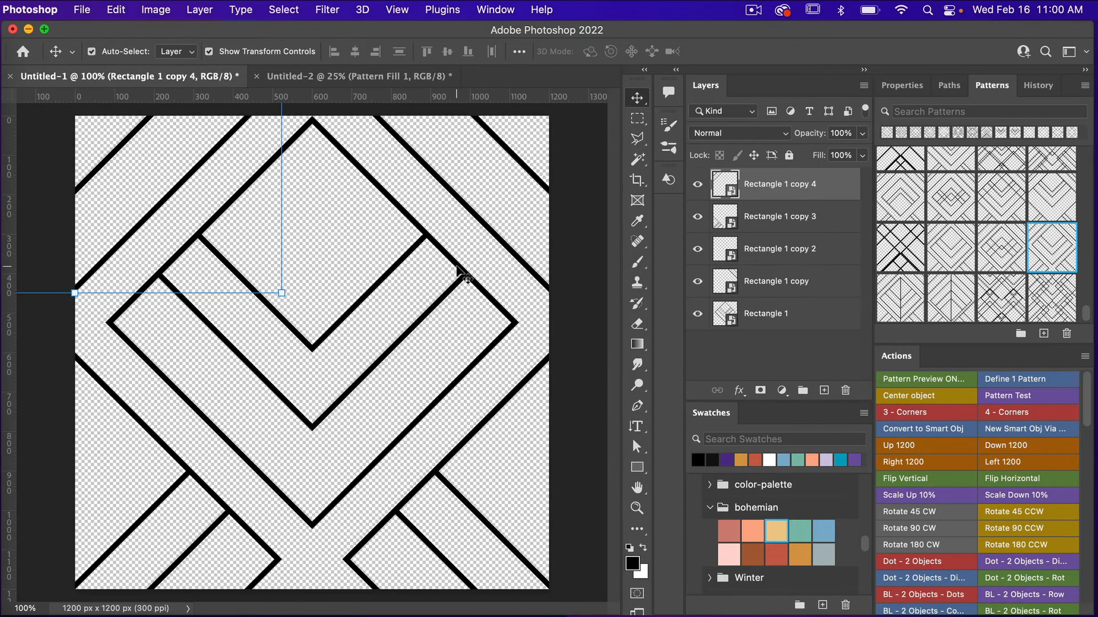
Step: Duplicate the Rectangle 1 smart object to add a smaller nested square copy
{"action": "left_click", "coordinate": [766, 313]}
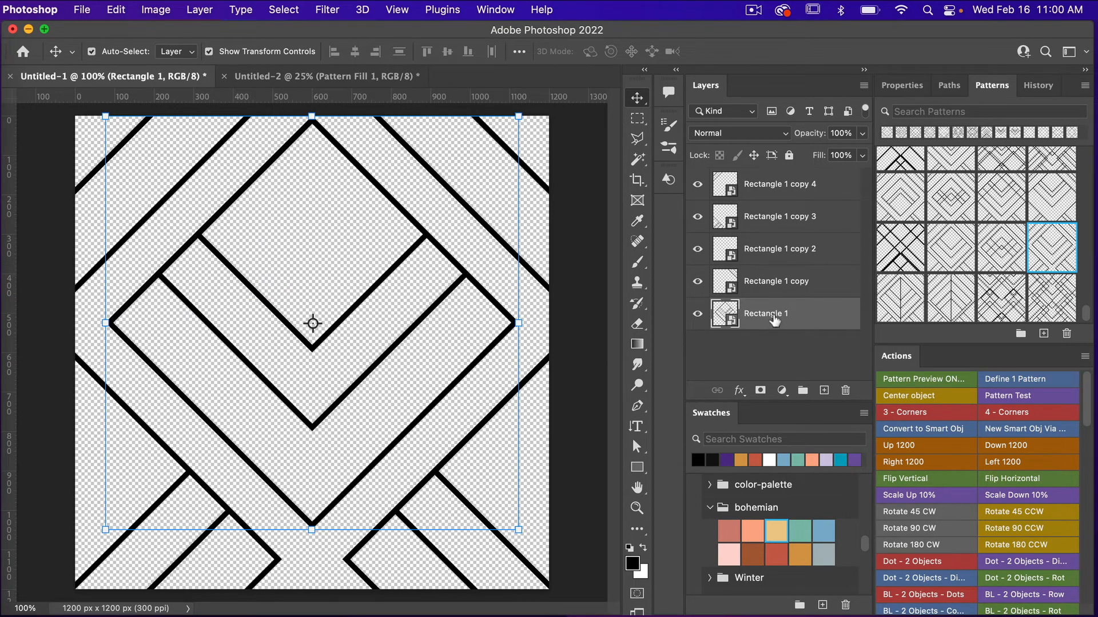
{"action": "left_click", "coordinate": [1008, 395]}
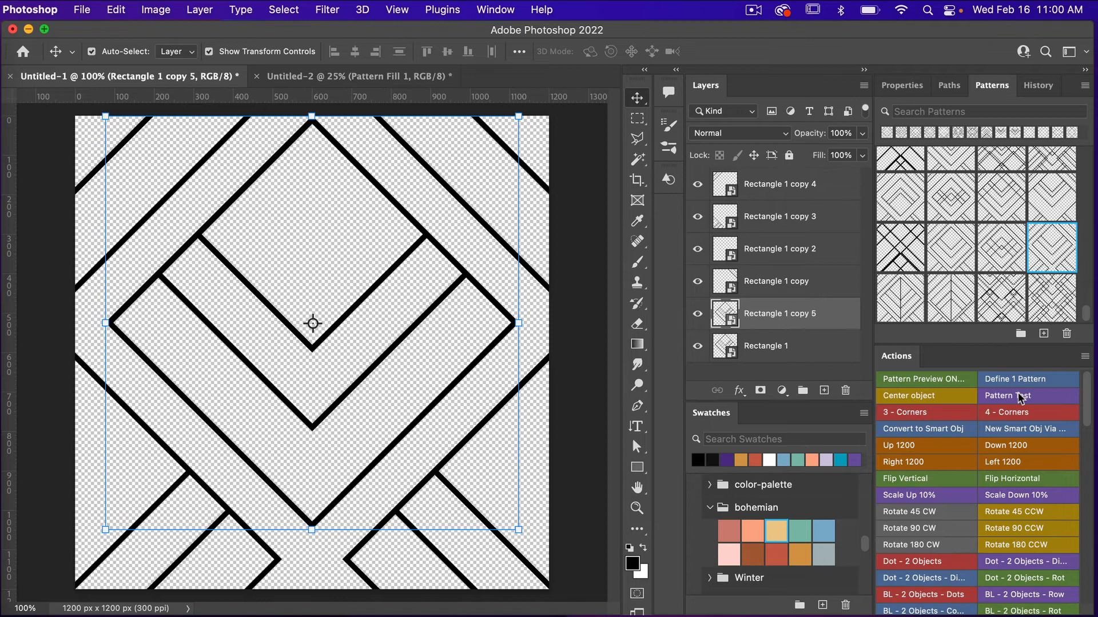
{"action": "mouse_move", "coordinate": [926, 478]}
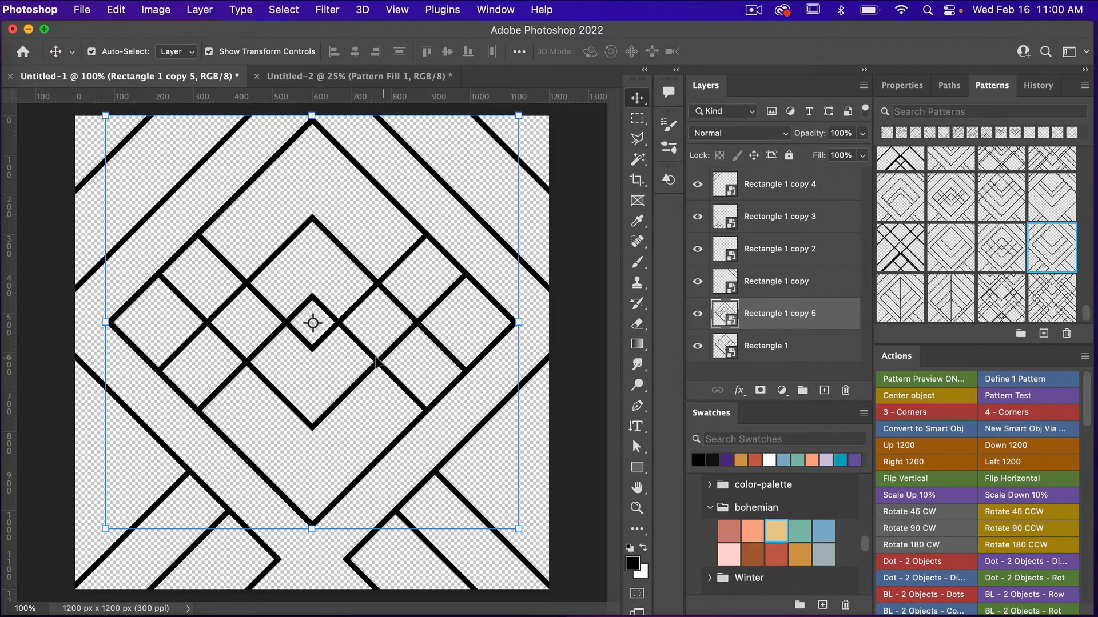
{"action": "mouse_move", "coordinate": [400, 286]}
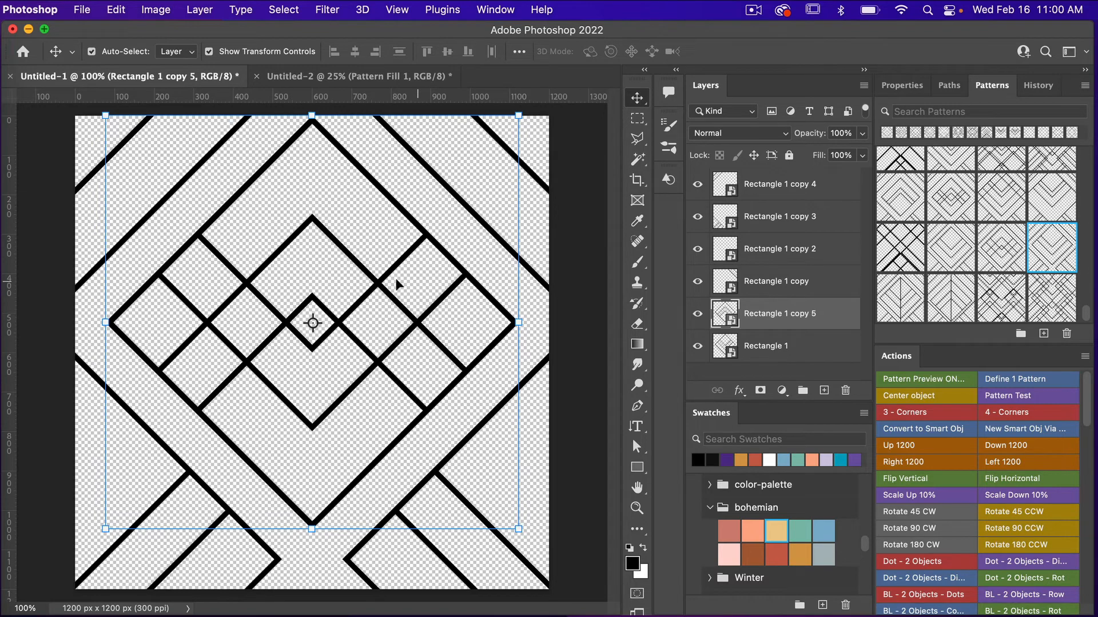
{"action": "mouse_move", "coordinate": [993, 360]}
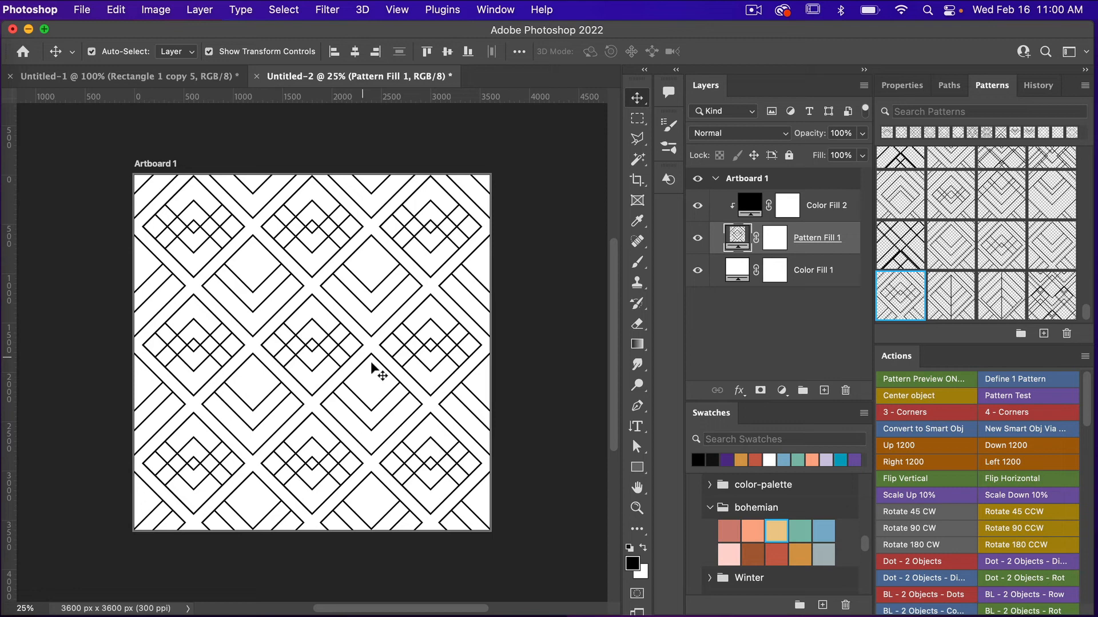
{"action": "mouse_move", "coordinate": [826, 245]}
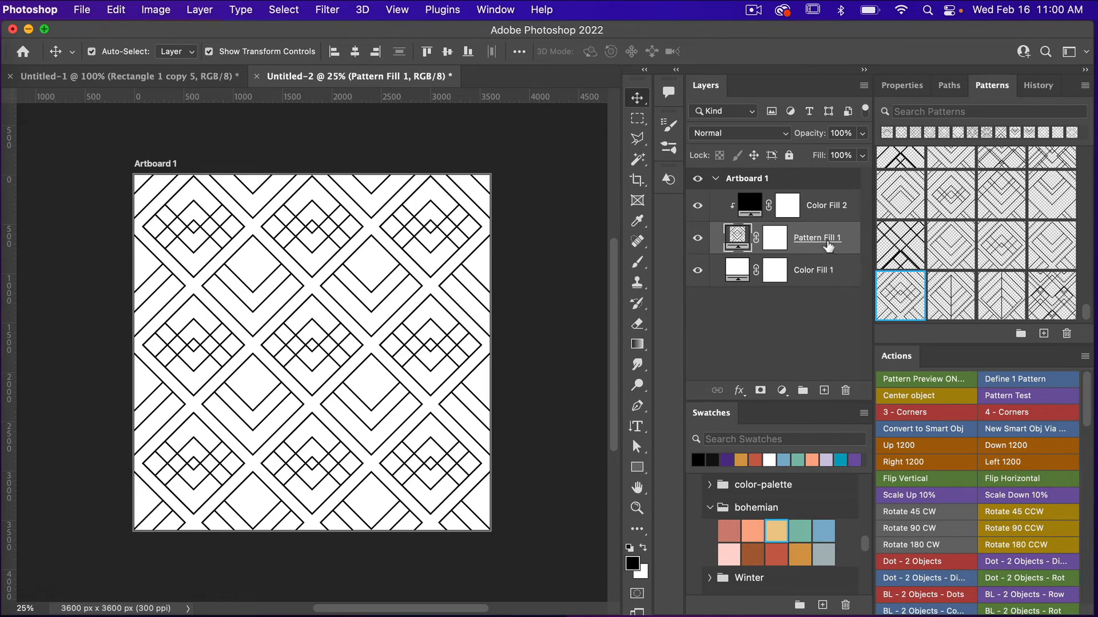
Step: Give the pattern fill layer a gold colour, then bring up the background fill's colour picker
{"action": "left_click", "coordinate": [749, 206]}
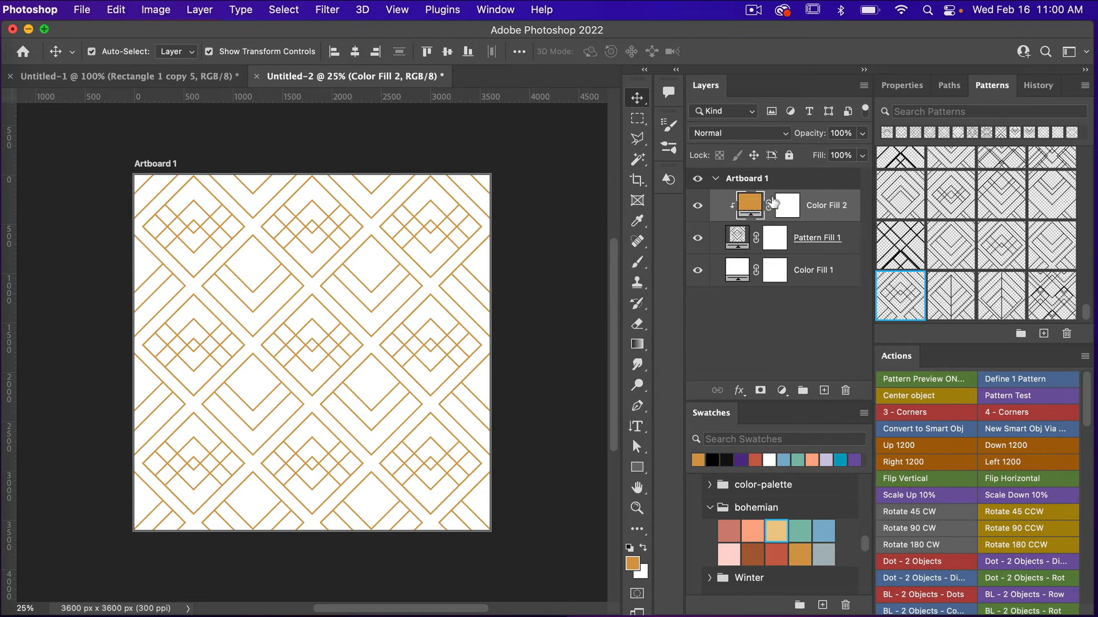
{"action": "mouse_move", "coordinate": [778, 270]}
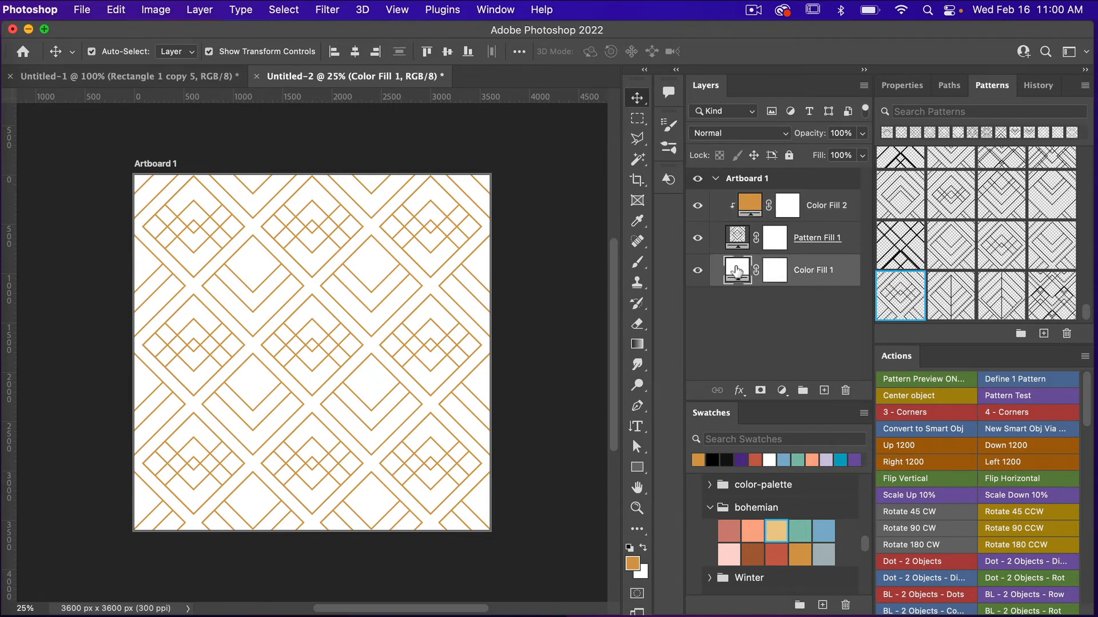
{"action": "double_click", "coordinate": [737, 269]}
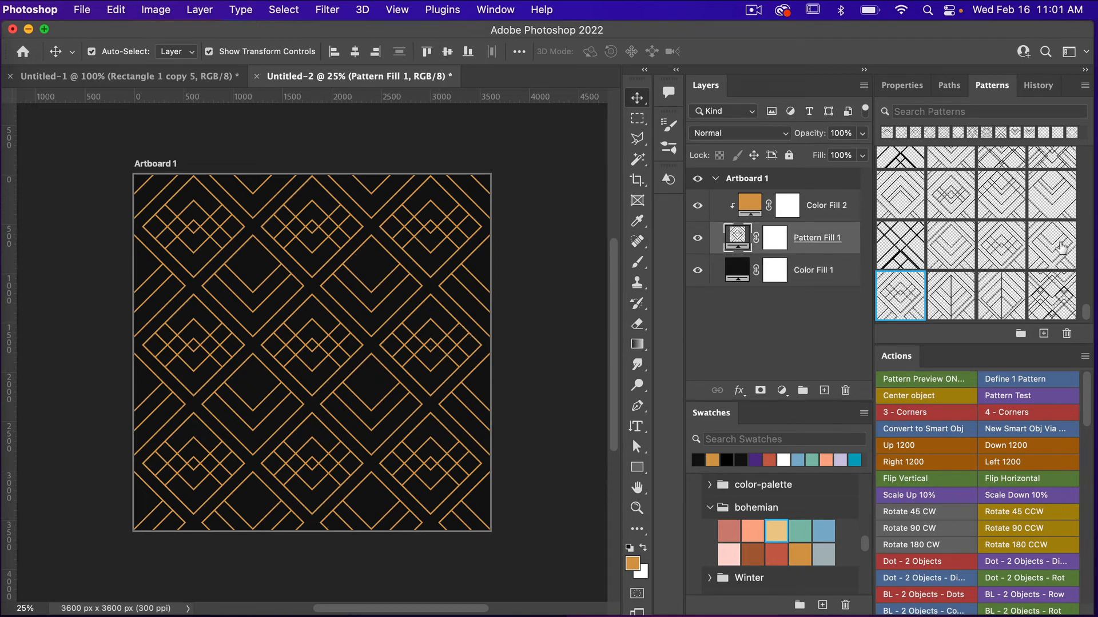
Step: Compare the earlier plain square pattern, then reapply the nested-square gold-on-black pattern
{"action": "left_click", "coordinate": [1053, 246]}
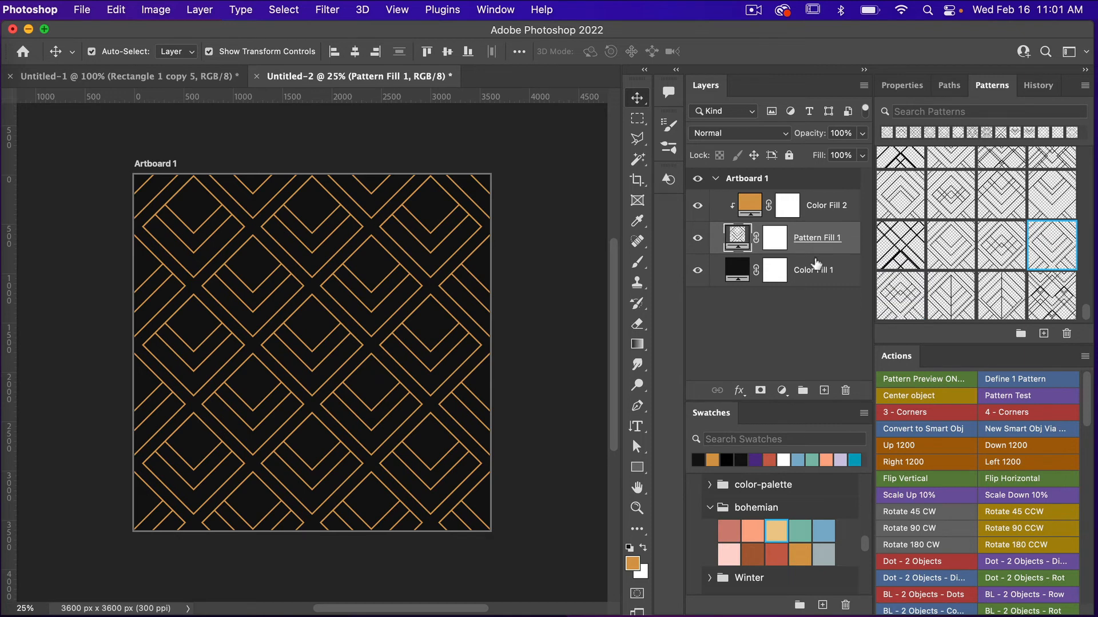
{"action": "left_click", "coordinate": [899, 295]}
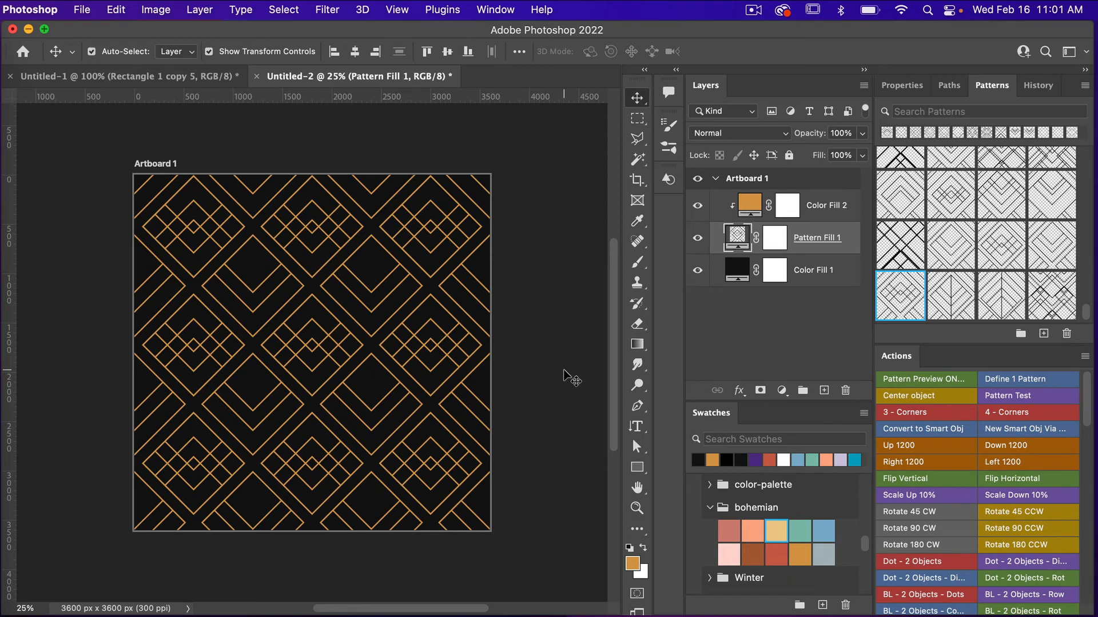
{"action": "mouse_move", "coordinate": [558, 353]}
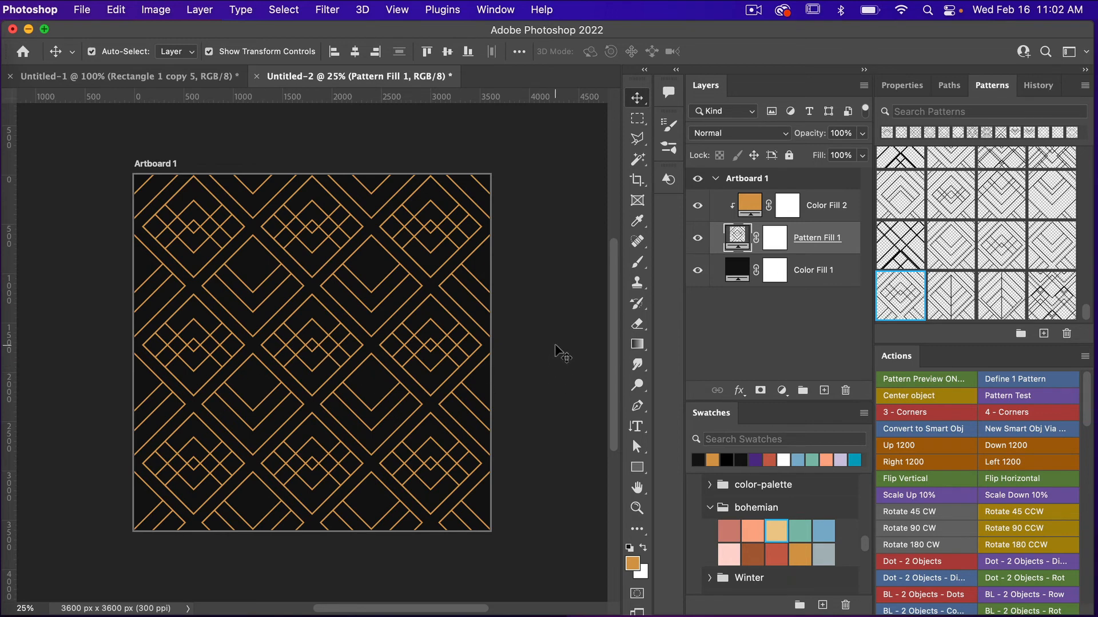